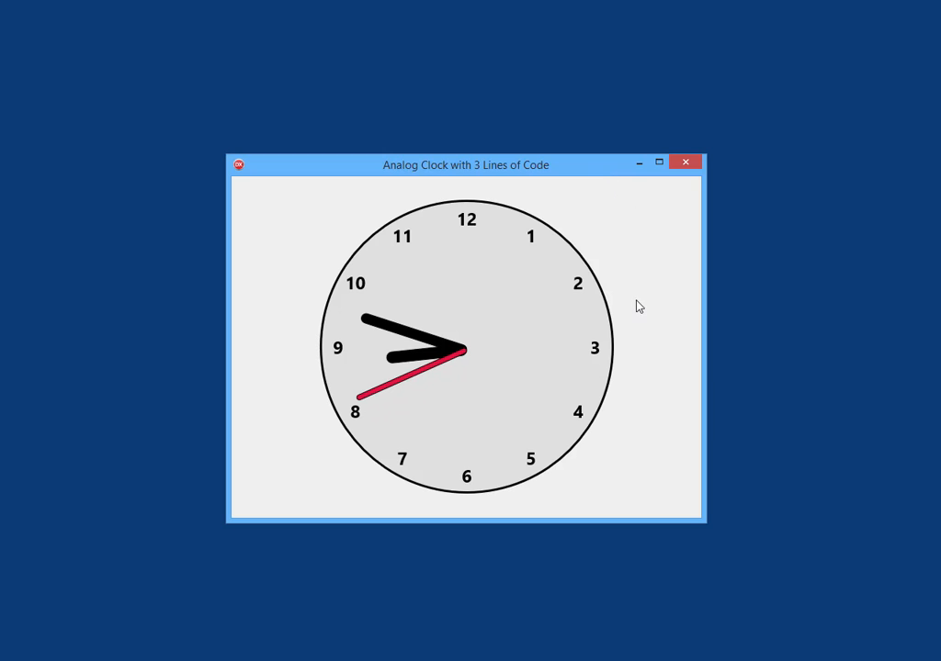
{"action": "mouse_move", "coordinate": [652, 303]}
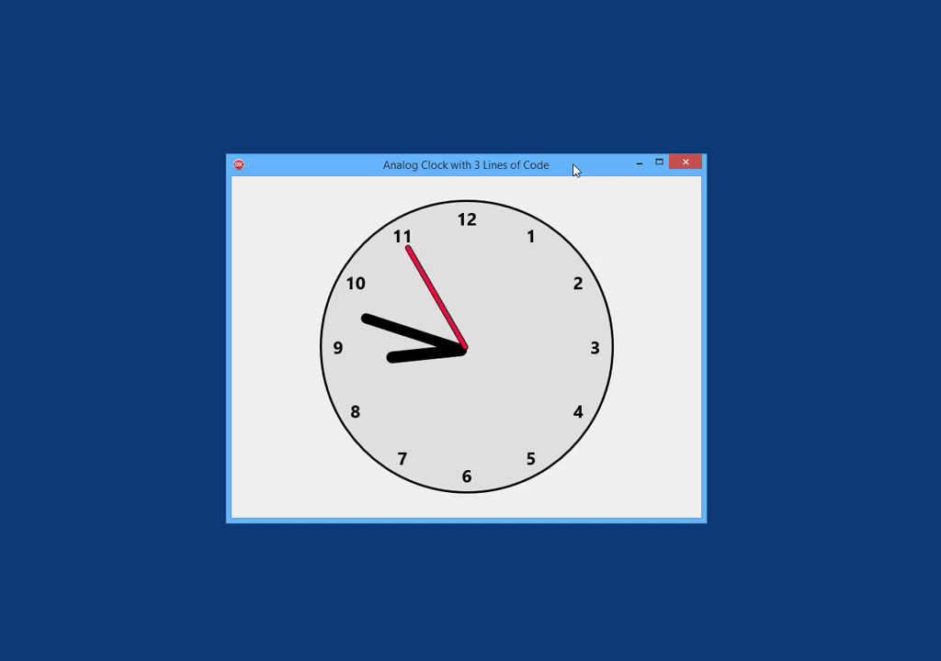
{"action": "mouse_move", "coordinate": [690, 191]}
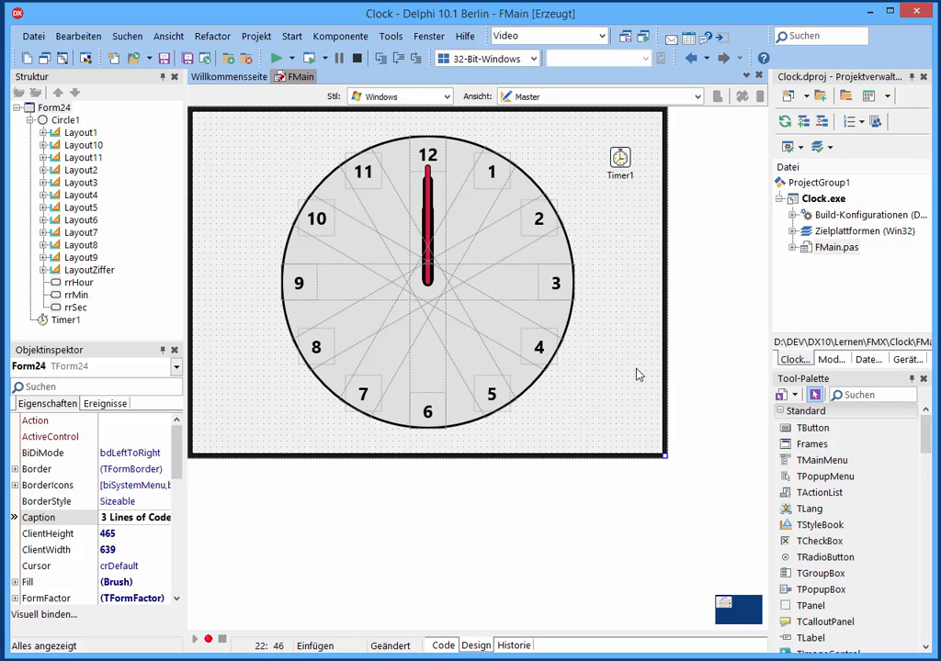
{"action": "mouse_move", "coordinate": [450, 332]}
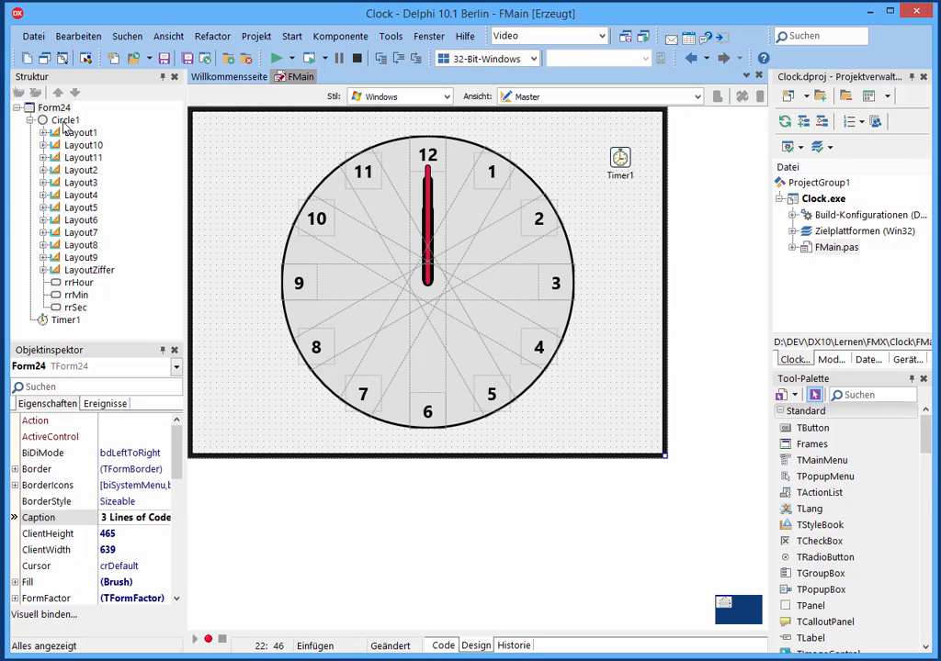
Step: Inspect the properties of the clock circle, hour hand and timer
{"action": "left_click", "coordinate": [65, 120]}
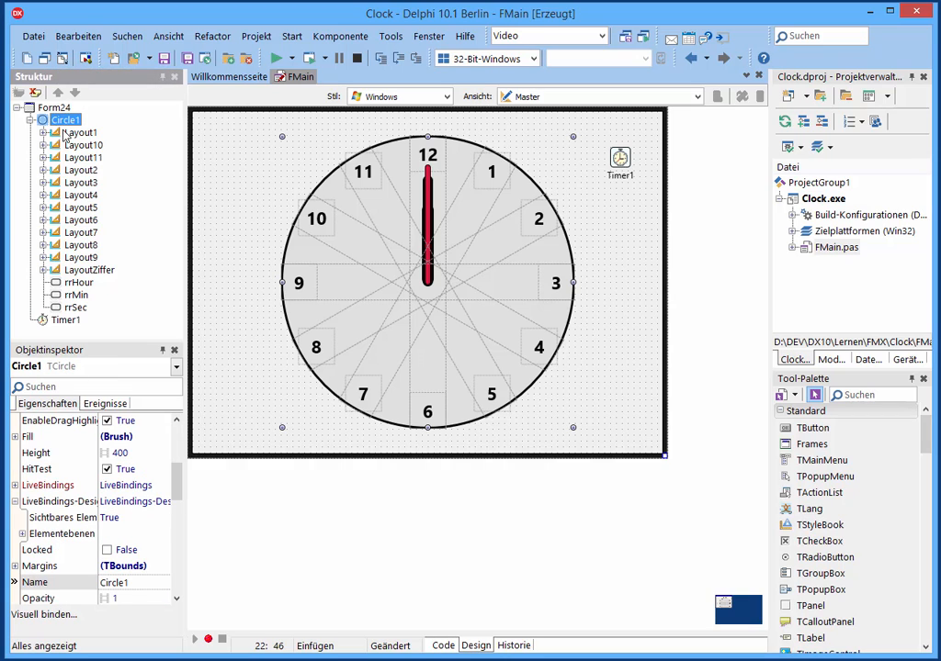
{"action": "mouse_move", "coordinate": [79, 289]}
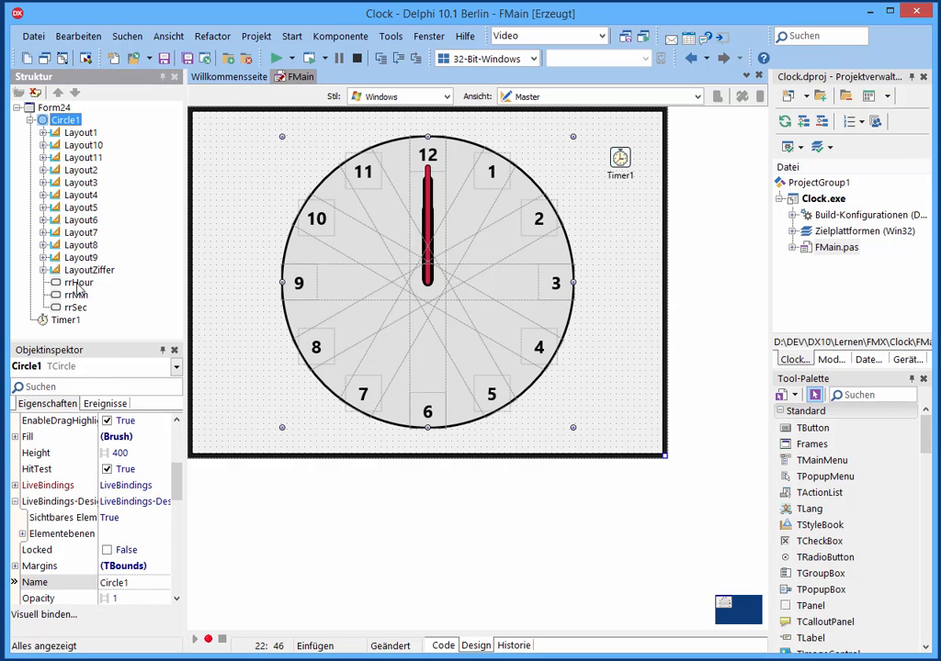
{"action": "left_click", "coordinate": [79, 282]}
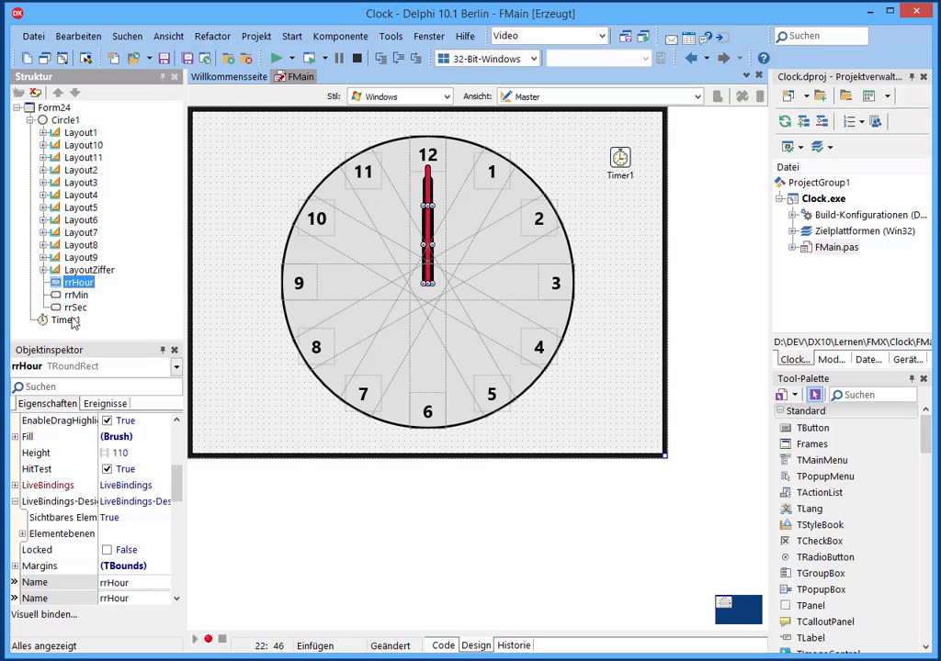
{"action": "left_click", "coordinate": [66, 320]}
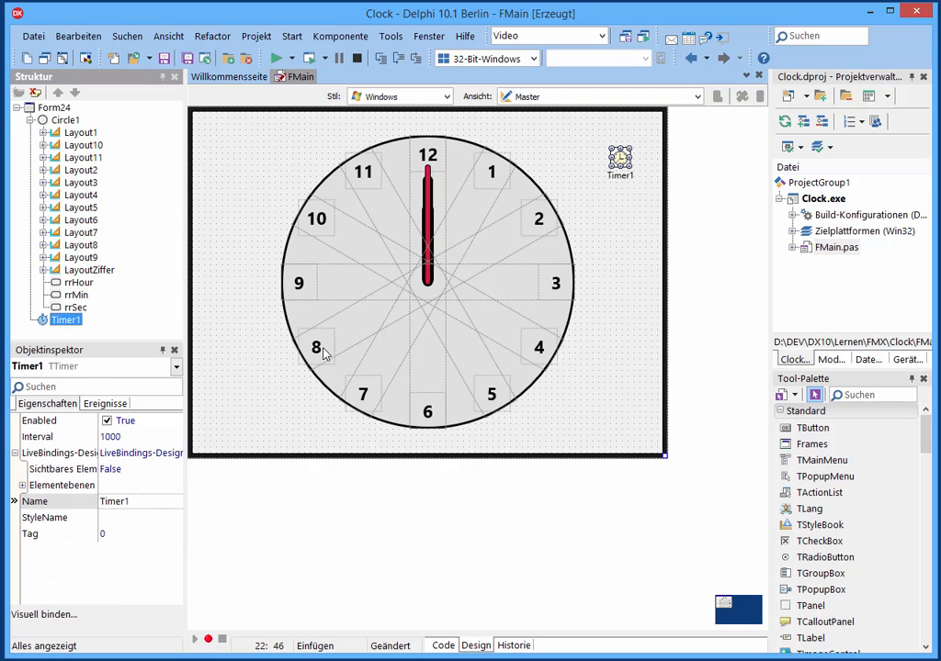
{"action": "mouse_move", "coordinate": [620, 160]}
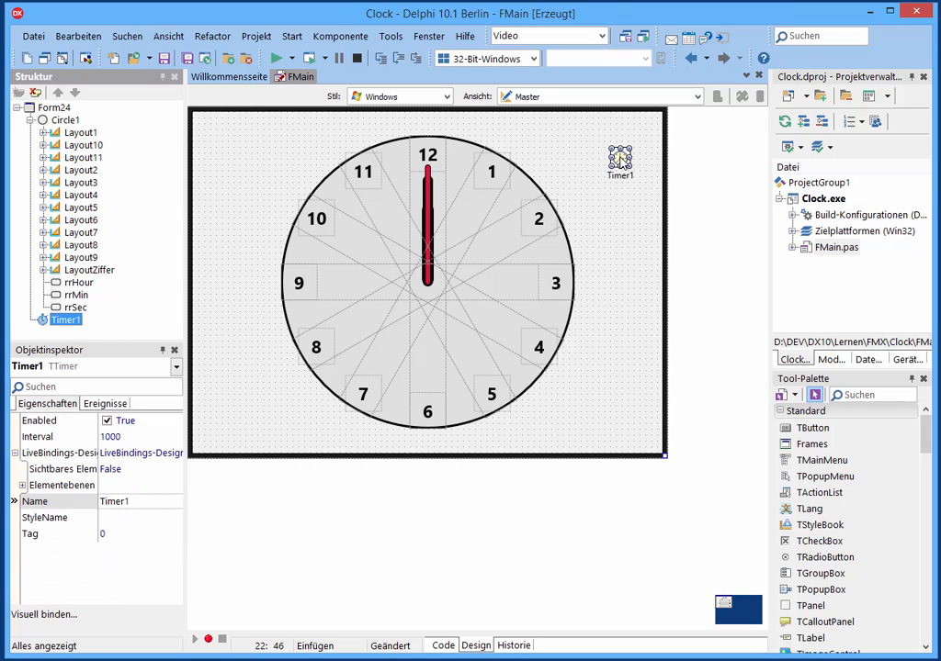
{"action": "left_click", "coordinate": [443, 645]}
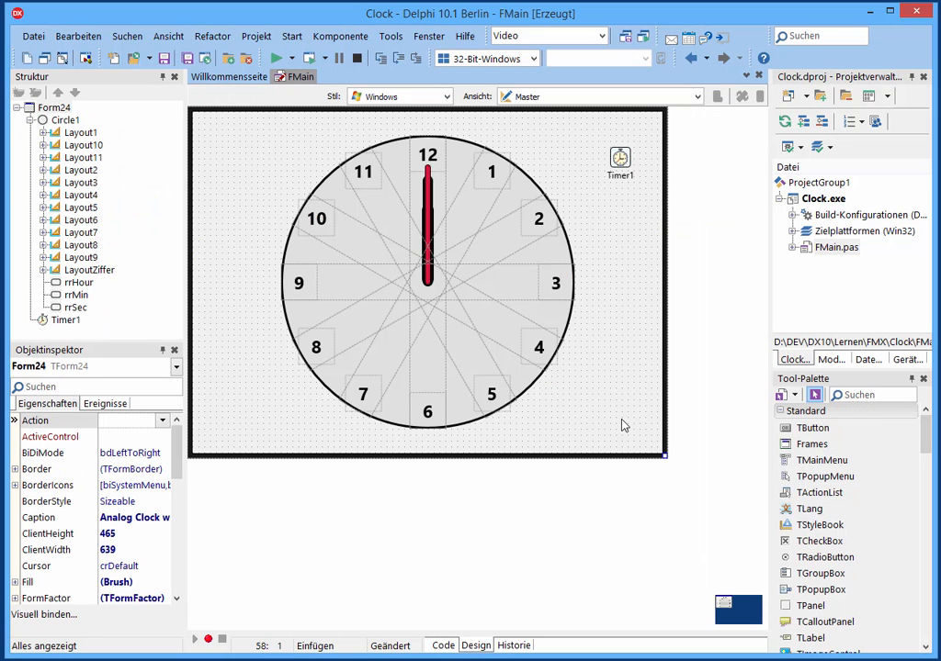
{"action": "mouse_move", "coordinate": [627, 419]}
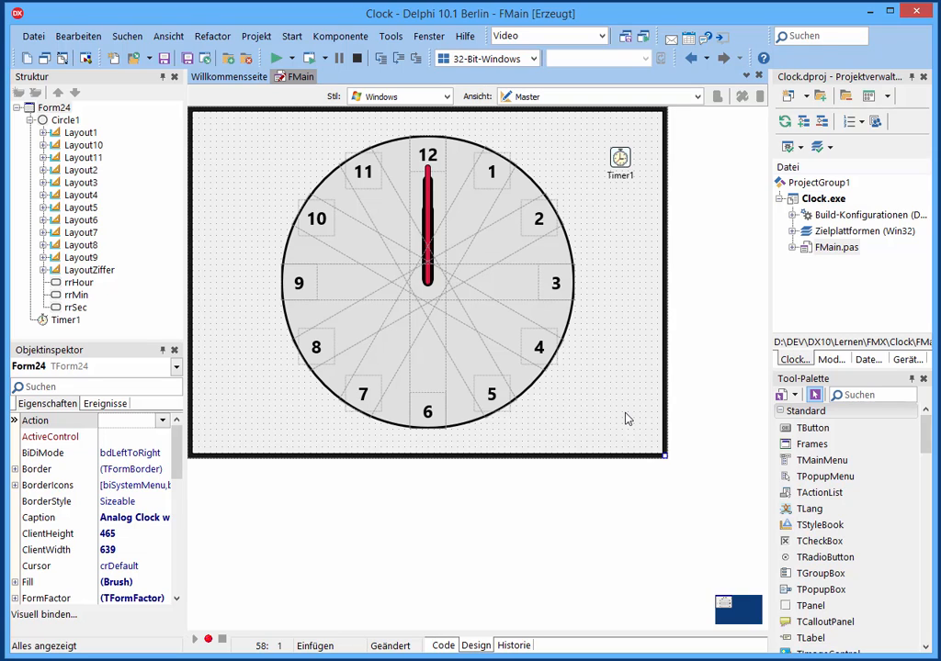
{"action": "mouse_move", "coordinate": [238, 187]}
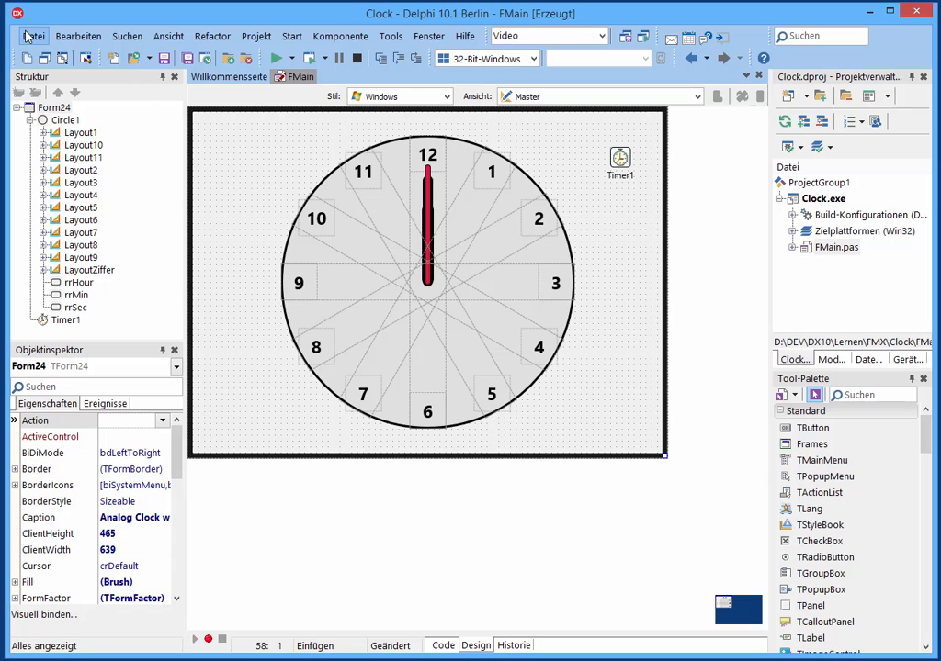
Step: Close all clock project files and create a new multi-device Delphi application
{"action": "left_click", "coordinate": [33, 36]}
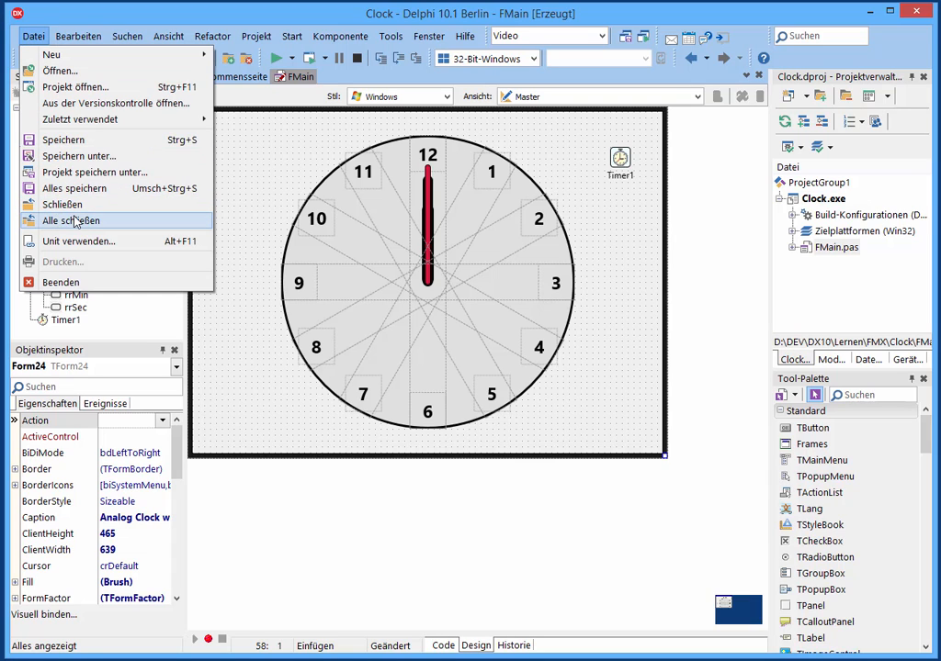
{"action": "left_click", "coordinate": [71, 220]}
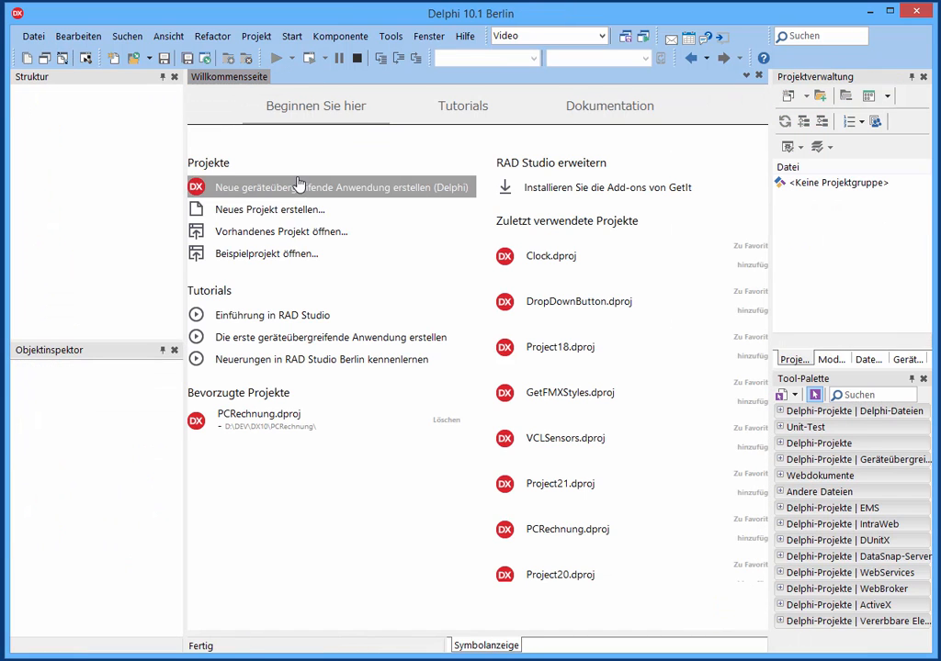
{"action": "mouse_move", "coordinate": [307, 193]}
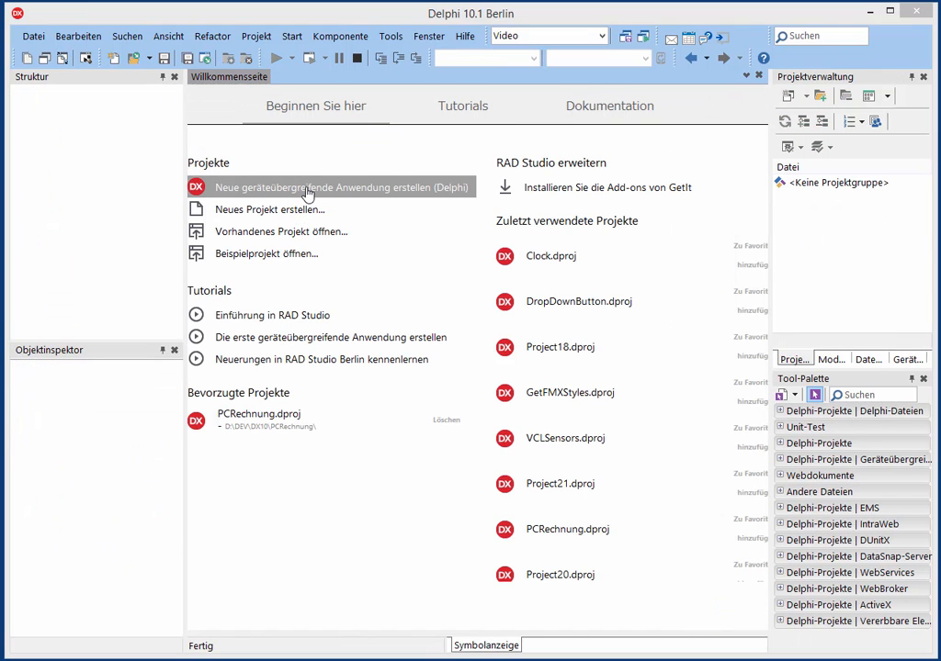
{"action": "left_click", "coordinate": [331, 187]}
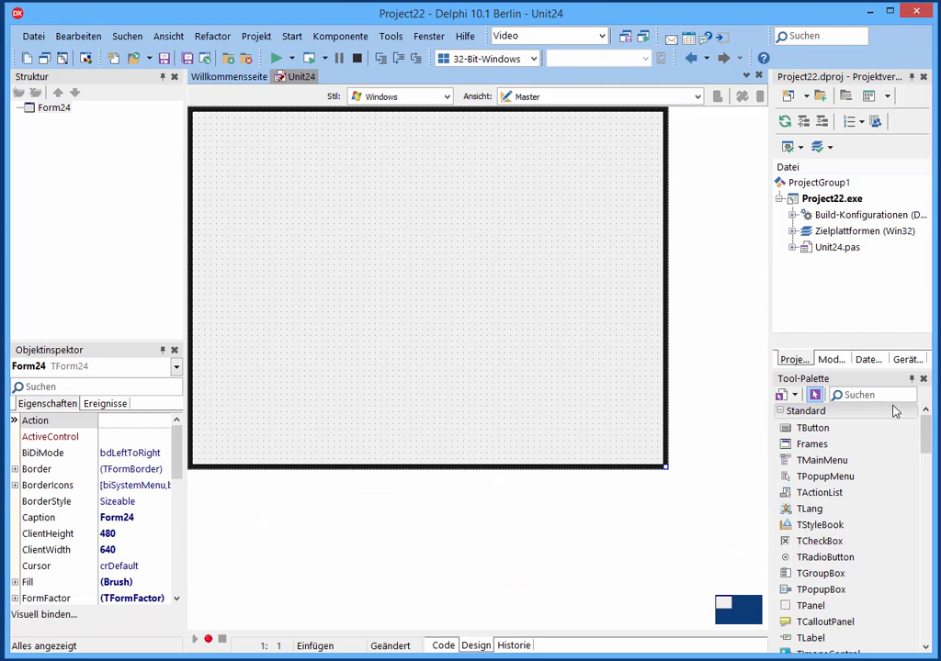
Step: Add a TCircle, move it top-left, size it to 400, and search for a layout
{"action": "type", "text": "tco"}
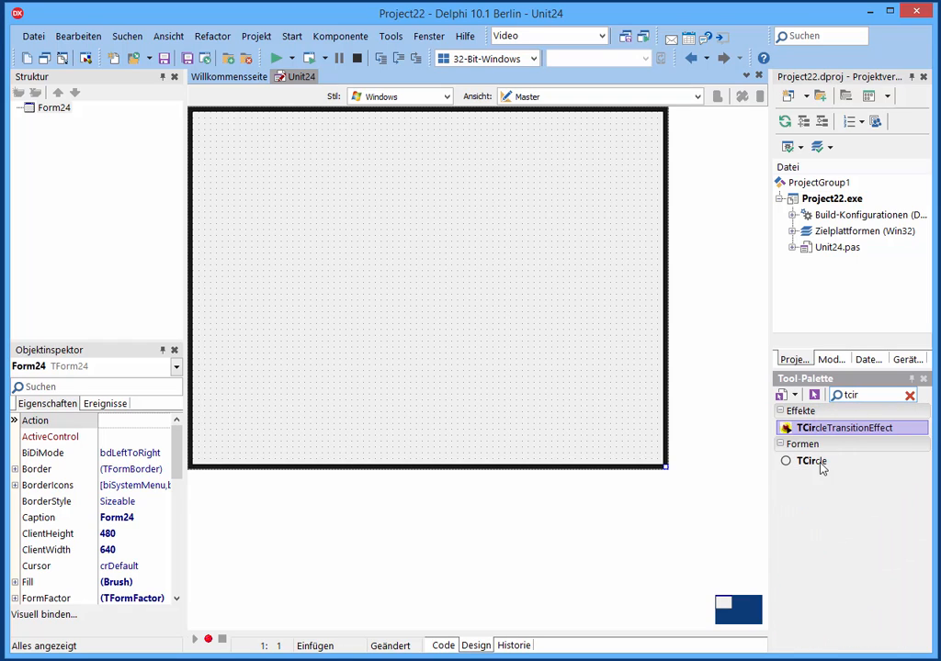
{"action": "double_click", "coordinate": [811, 461]}
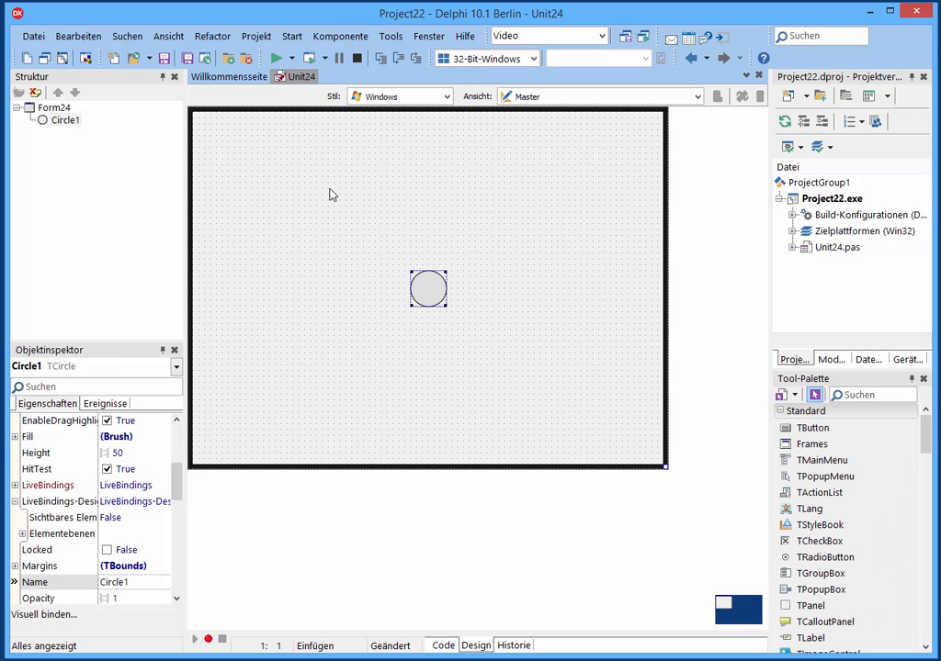
{"action": "left_click_drag", "start_coordinate": [428, 289], "coordinate": [294, 165]}
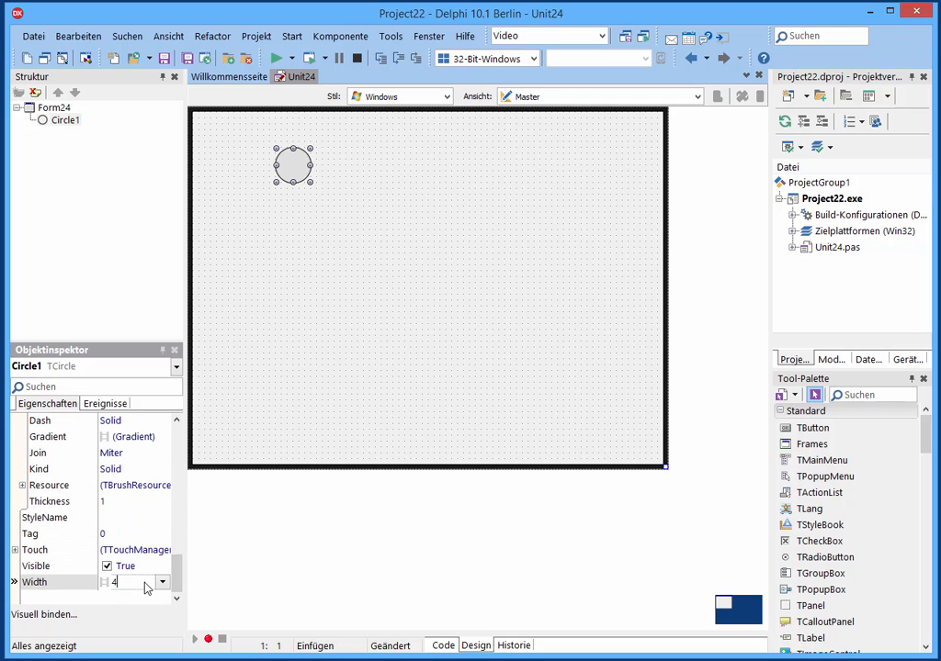
{"action": "left_click_drag", "start_coordinate": [292, 165], "coordinate": [421, 165]}
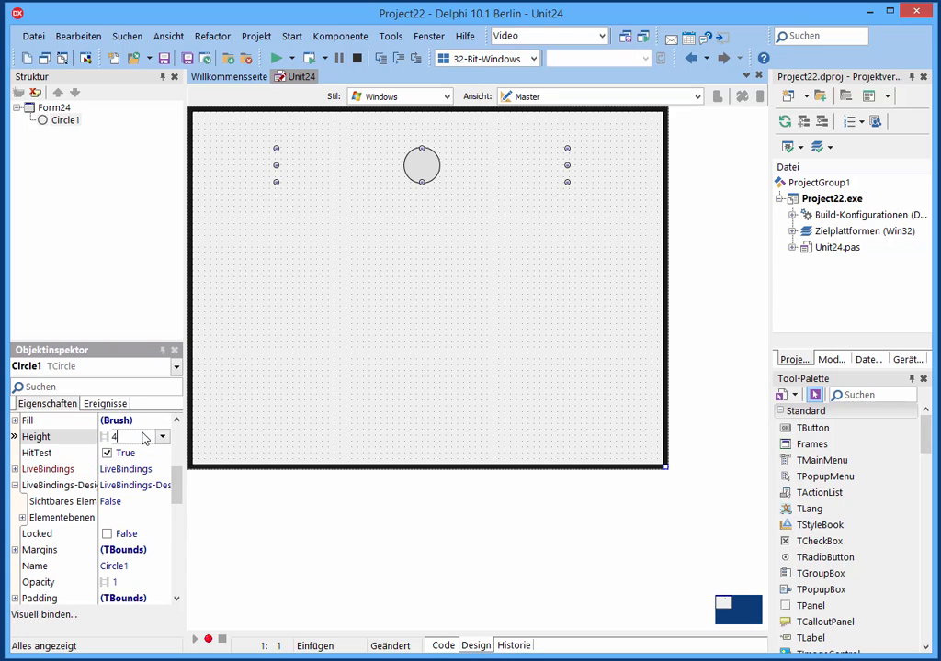
{"action": "type", "text": "400"}
{"action": "left_click", "coordinate": [872, 394]}
{"action": "type", "text": "t"}
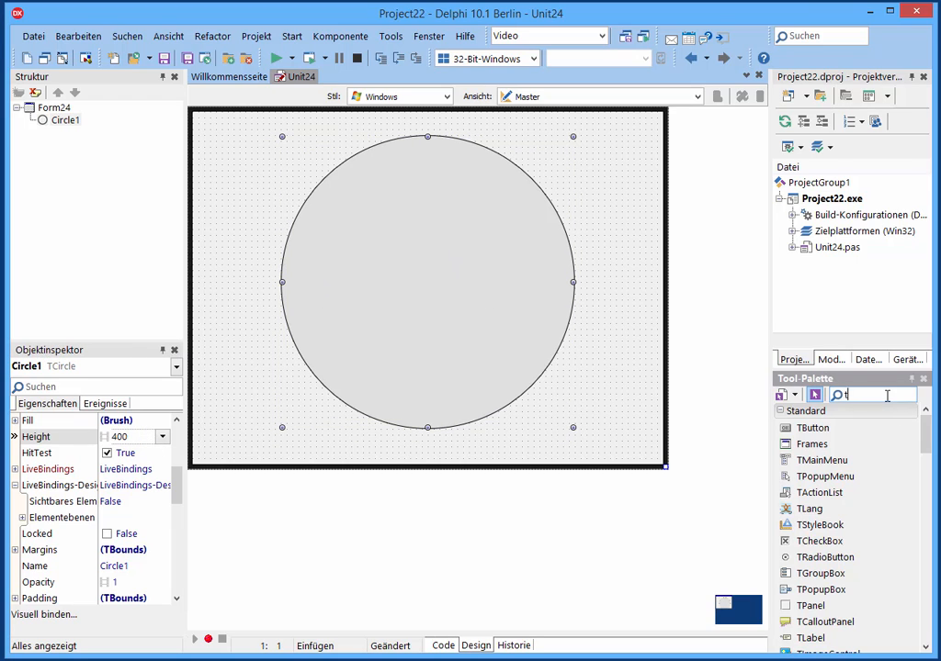
{"action": "type", "text": "lay"}
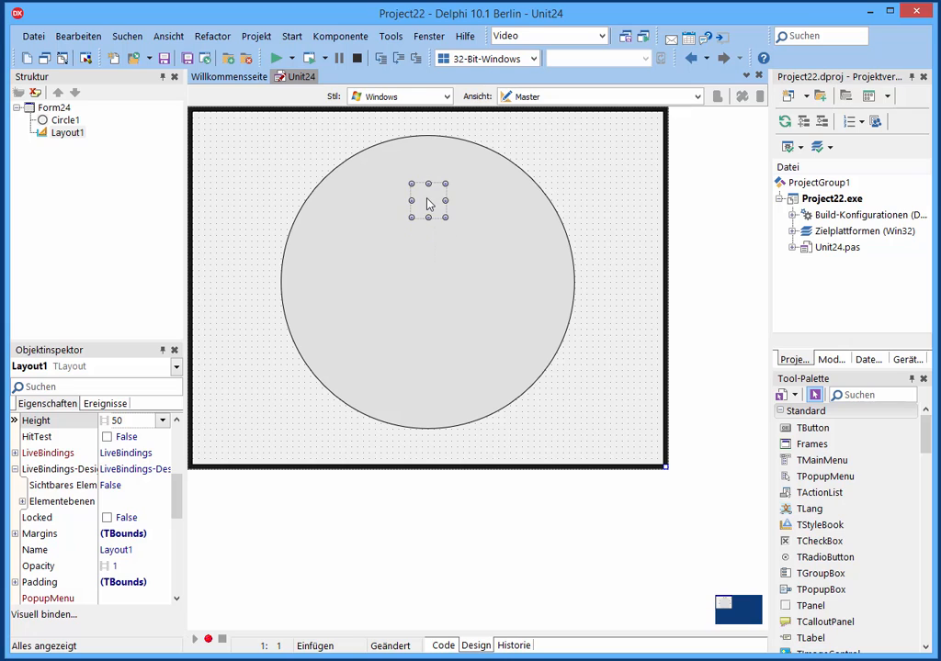
Step: Give Layout1 a value of 400 and set its Align to Center
{"action": "scroll", "scroll_direction": "down", "scroll_amount": 3}
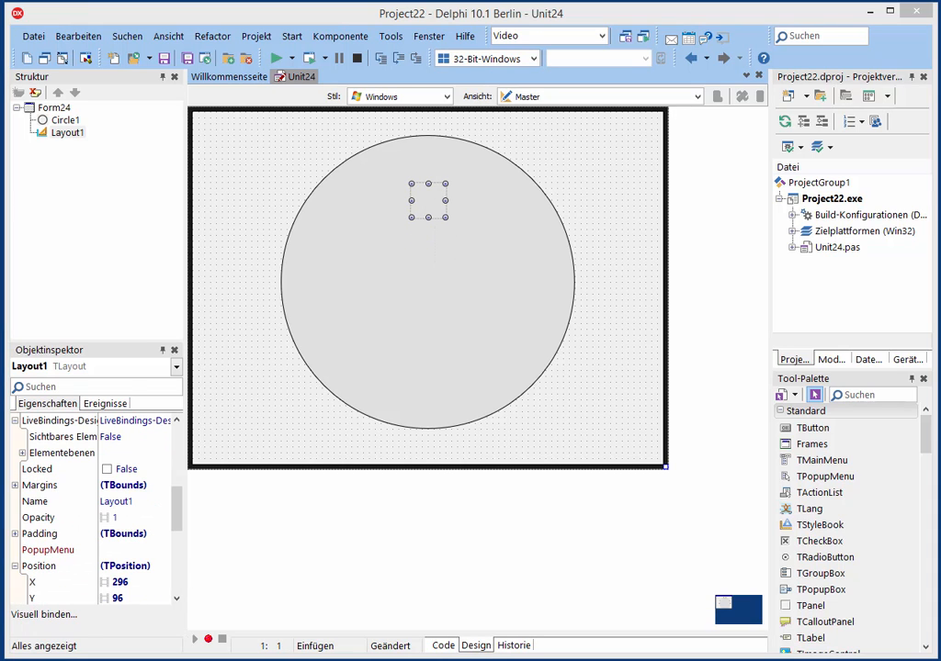
{"action": "mouse_move", "coordinate": [209, 382]}
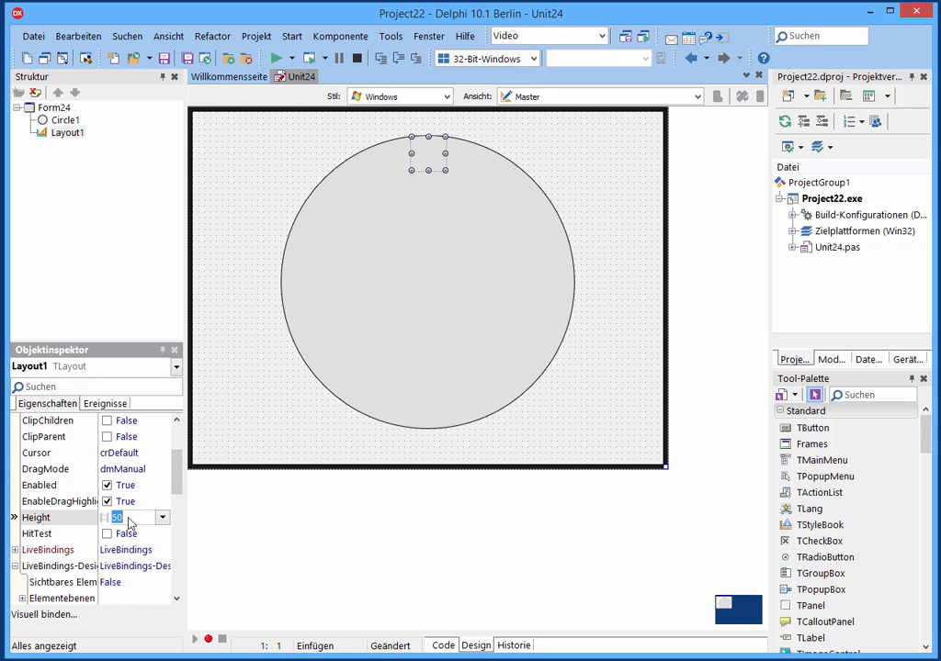
{"action": "type", "text": "400"}
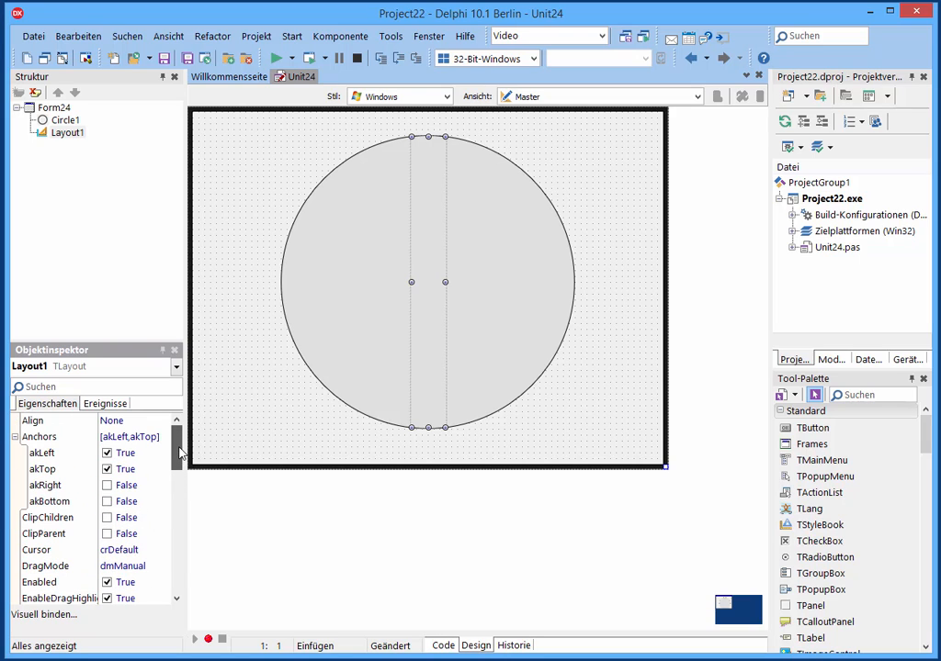
{"action": "left_click", "coordinate": [162, 421]}
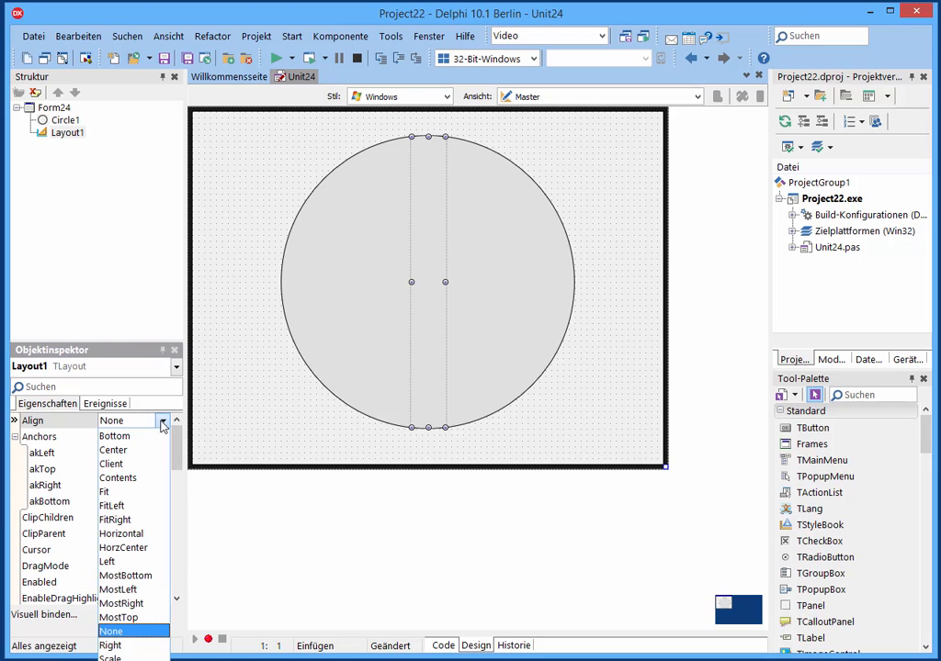
{"action": "left_click", "coordinate": [113, 450]}
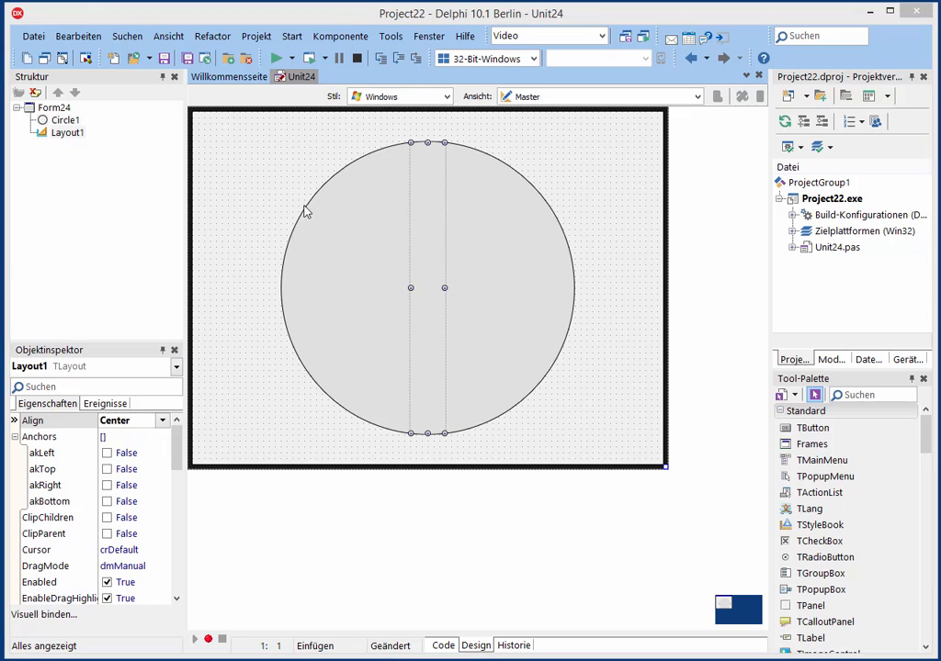
{"action": "left_click", "coordinate": [68, 126]}
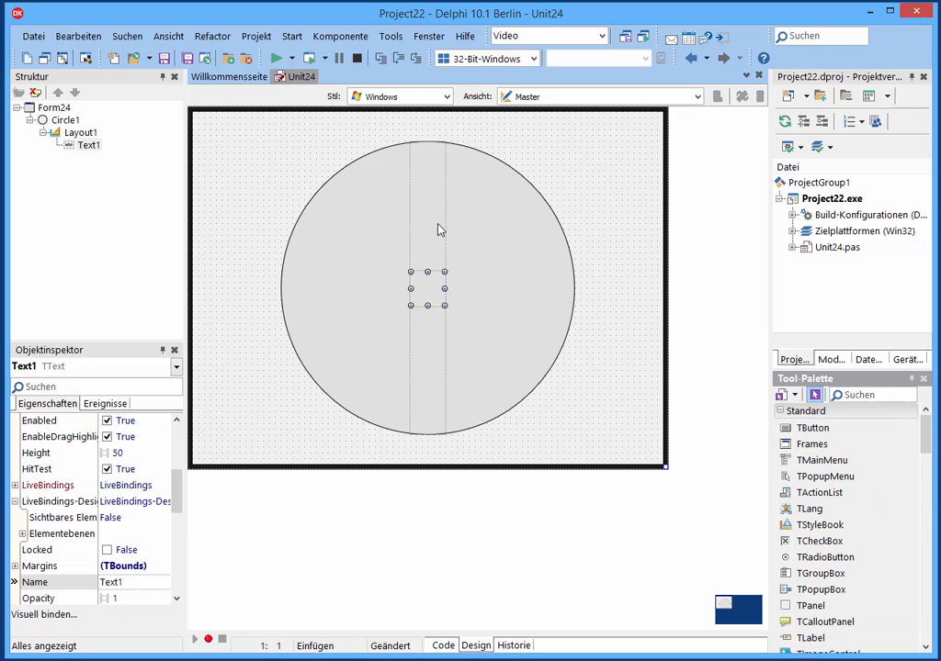
Step: Make the top text read '12' in a bold, size 24 font
{"action": "scroll", "scroll_direction": "down", "scroll_amount": 3}
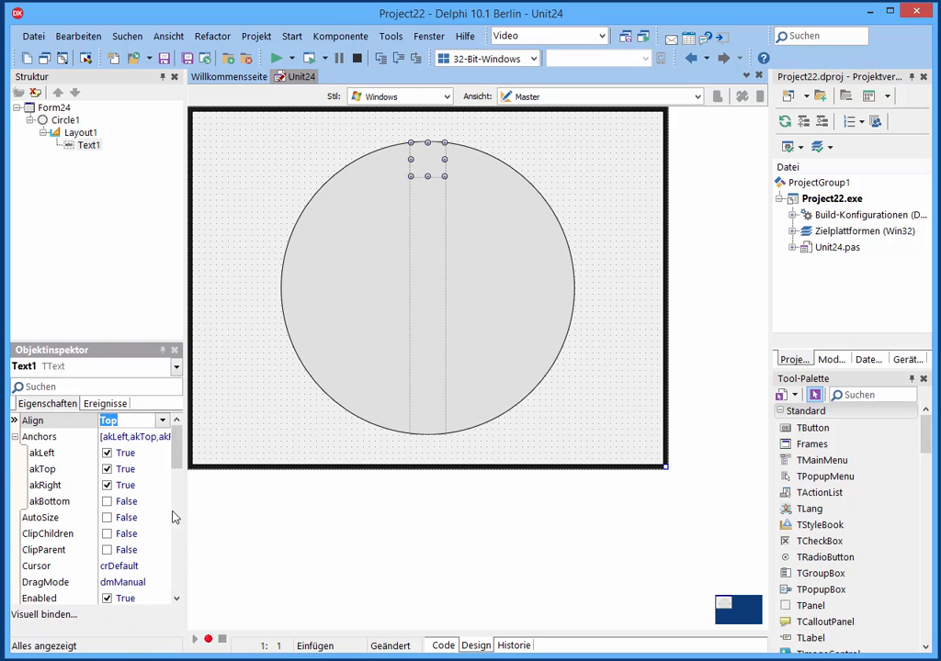
{"action": "scroll", "scroll_direction": "down", "scroll_amount": 3}
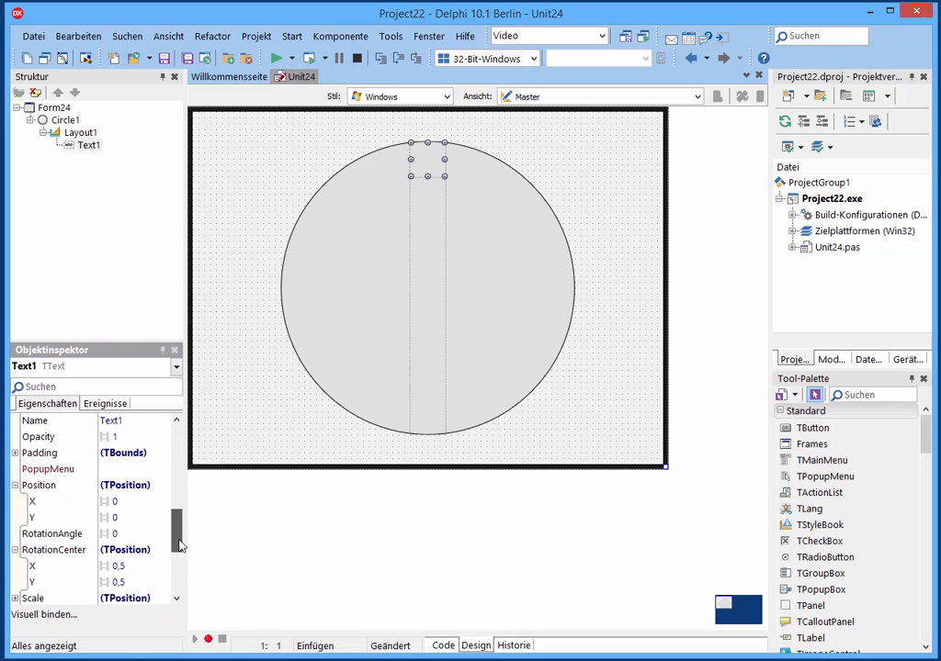
{"action": "scroll", "scroll_direction": "down", "scroll_amount": 3}
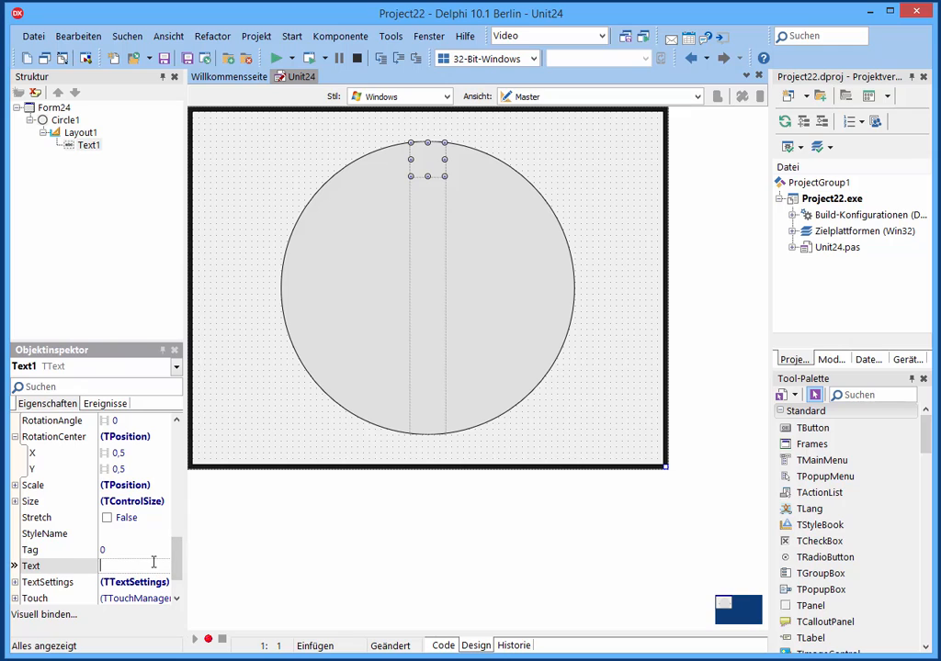
{"action": "type", "text": "12"}
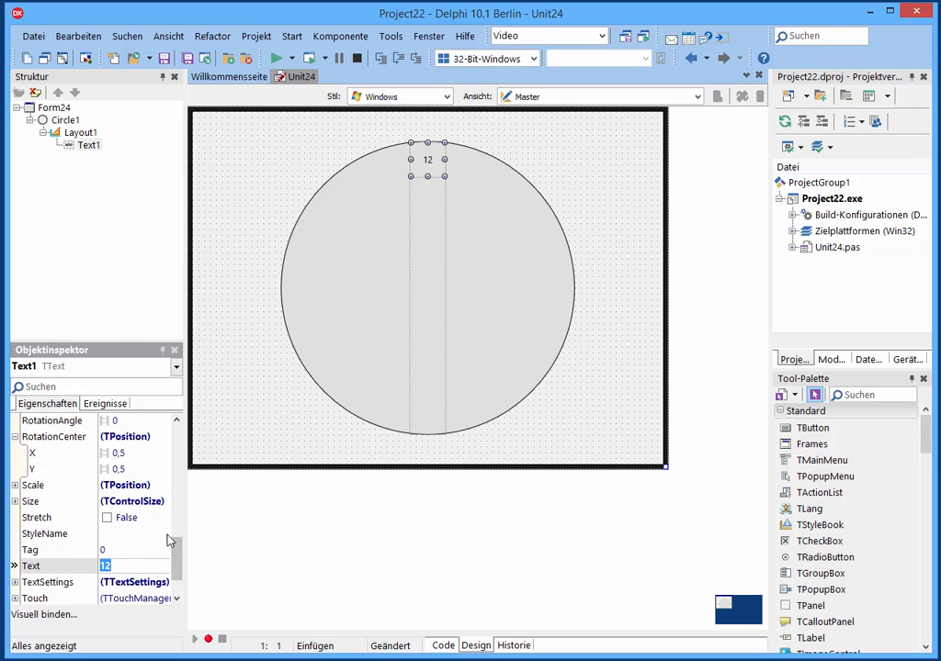
{"action": "mouse_move", "coordinate": [174, 571]}
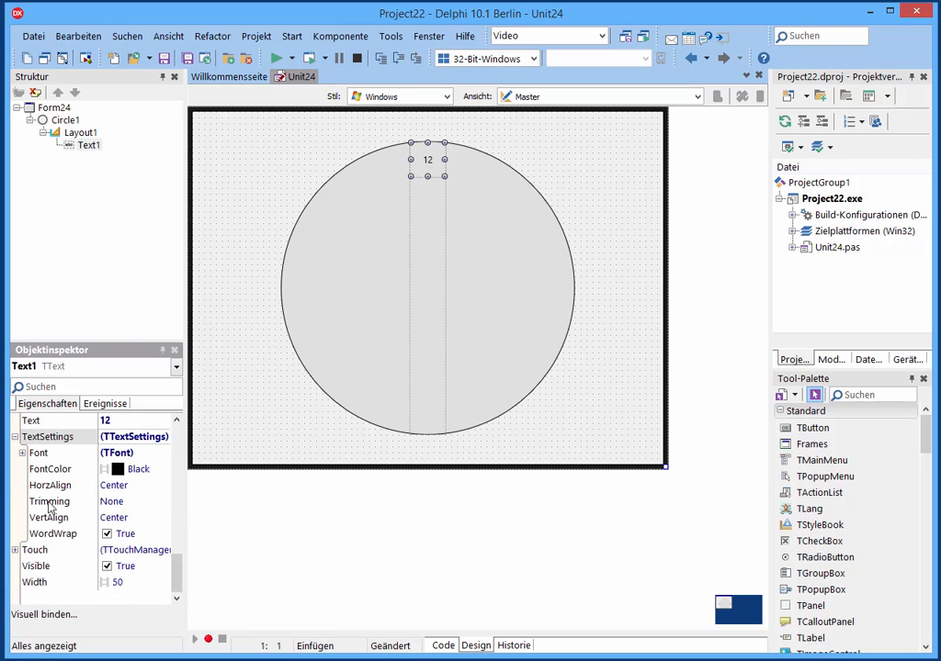
{"action": "left_click", "coordinate": [23, 452]}
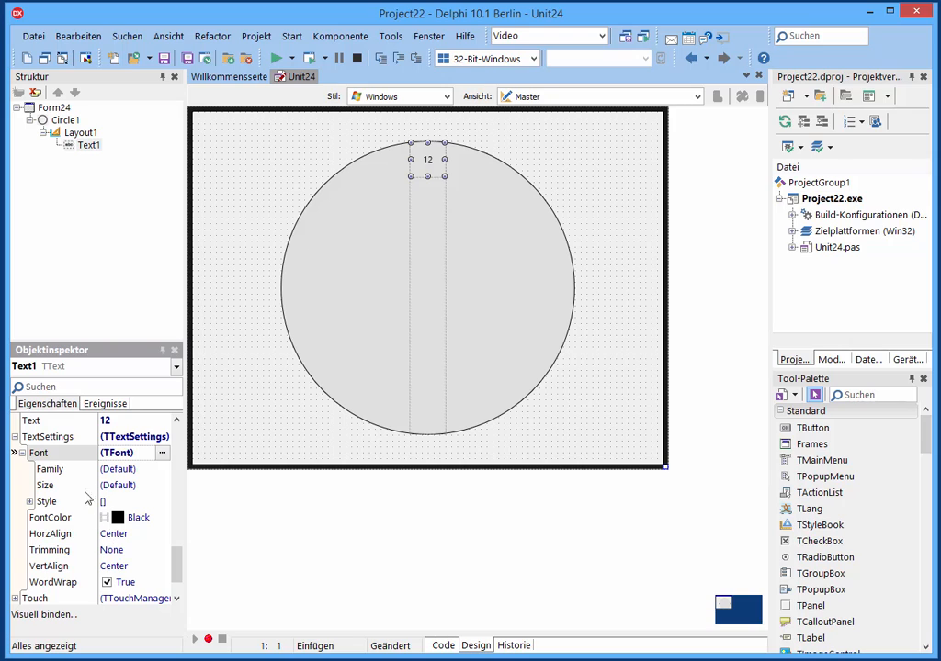
{"action": "left_click", "coordinate": [22, 501]}
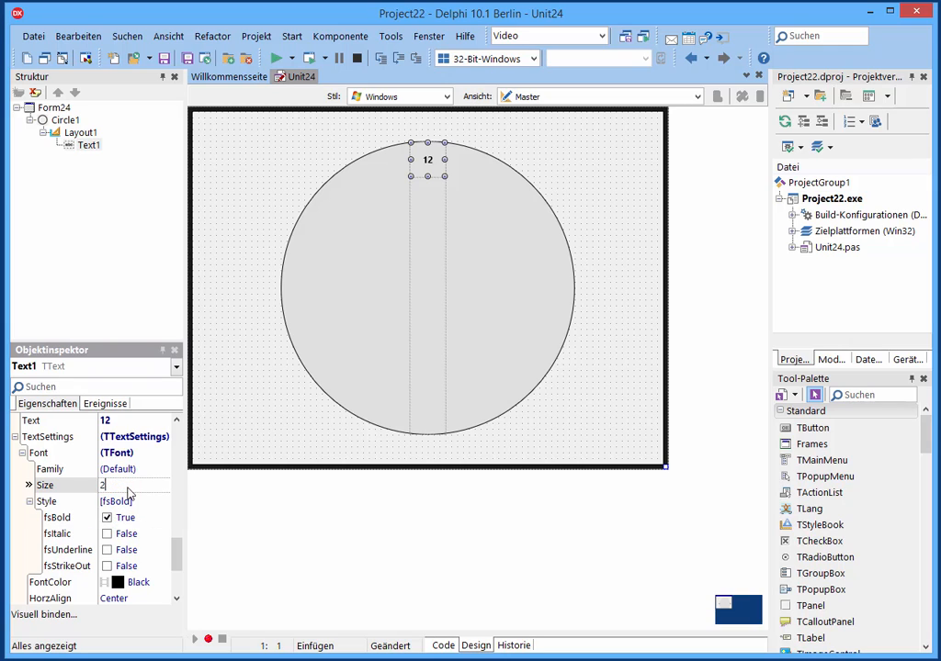
{"action": "type", "text": "24"}
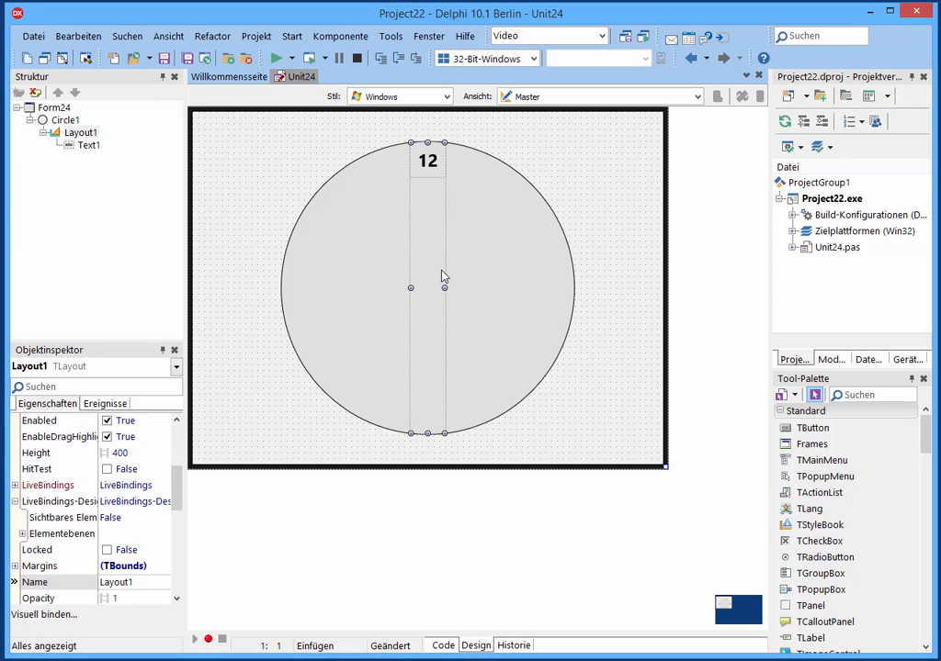
Step: Copy Layout1 into Circle1 and give the pasted Layout2 a 30° rotation
{"action": "right_click", "coordinate": [444, 279]}
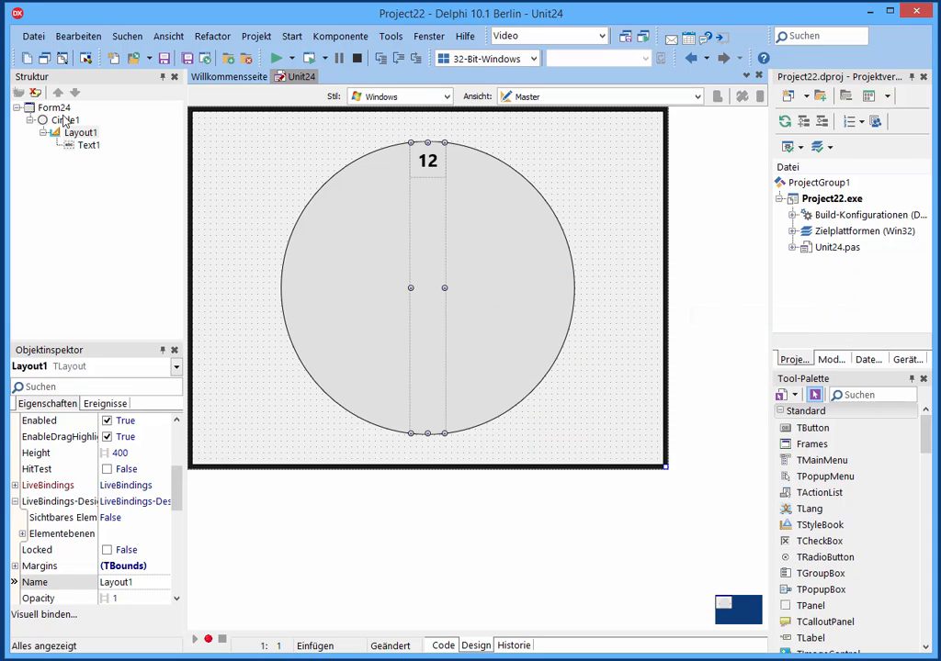
{"action": "right_click", "coordinate": [67, 119]}
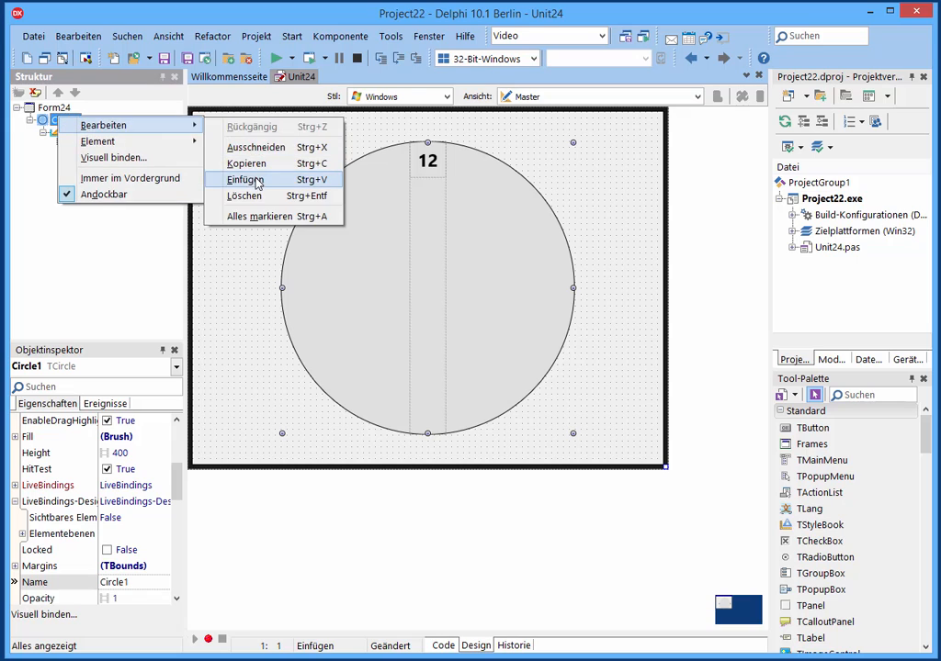
{"action": "left_click", "coordinate": [246, 179]}
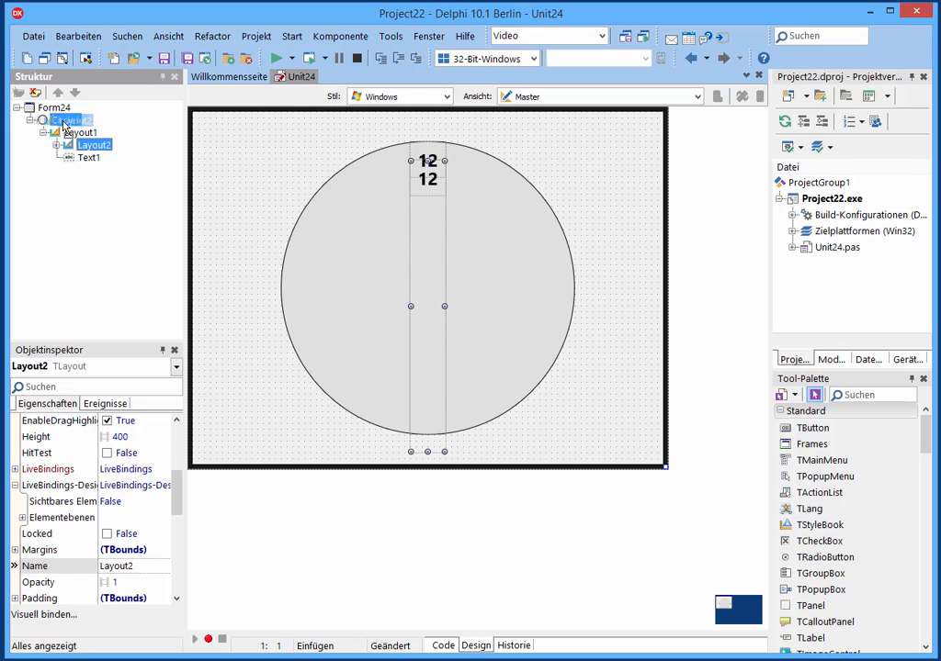
{"action": "left_click", "coordinate": [81, 157]}
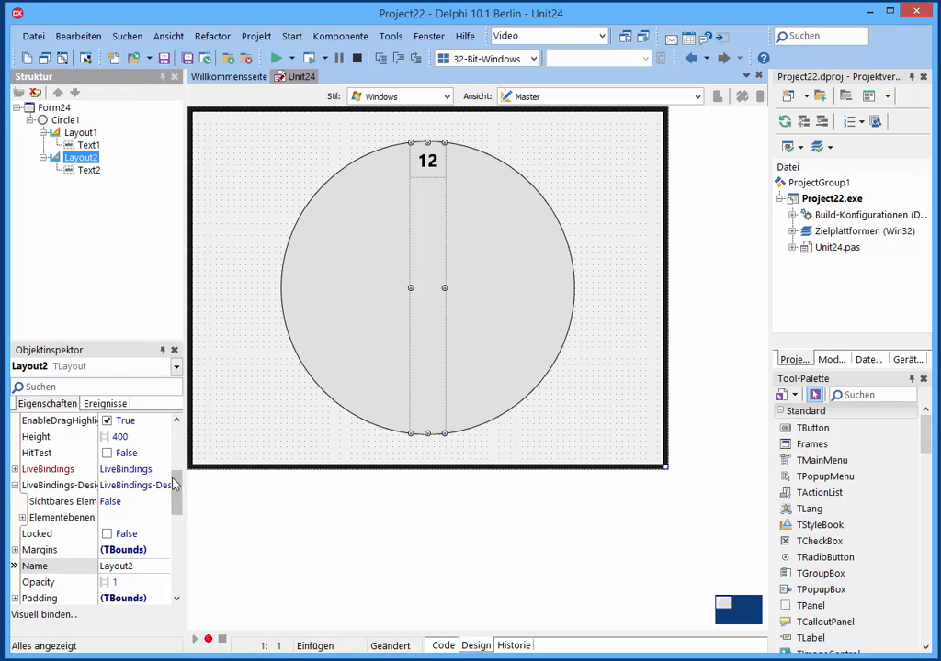
{"action": "scroll", "scroll_direction": "down", "scroll_amount": 3}
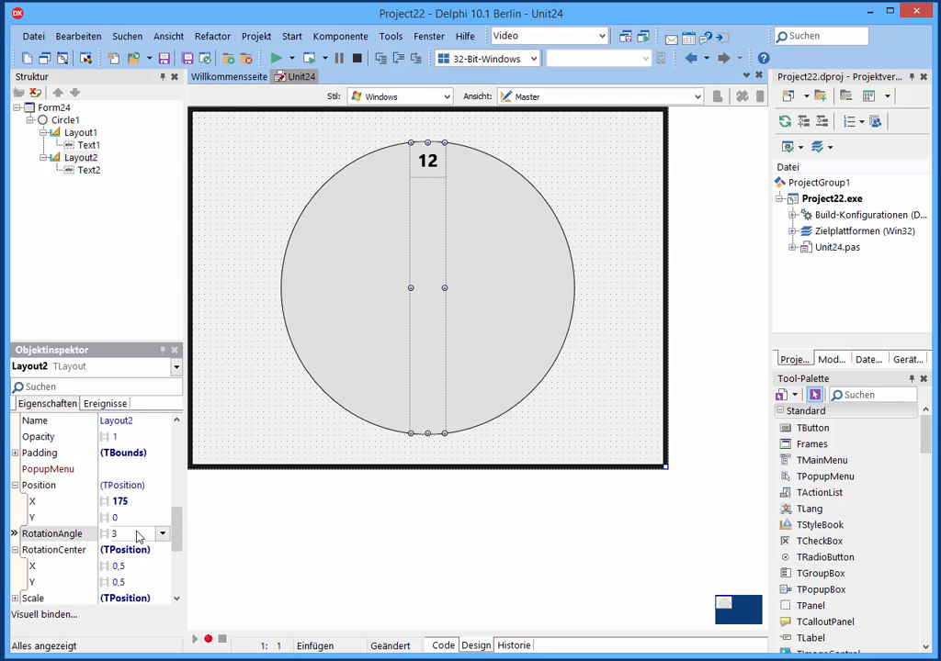
{"action": "type", "text": "30"}
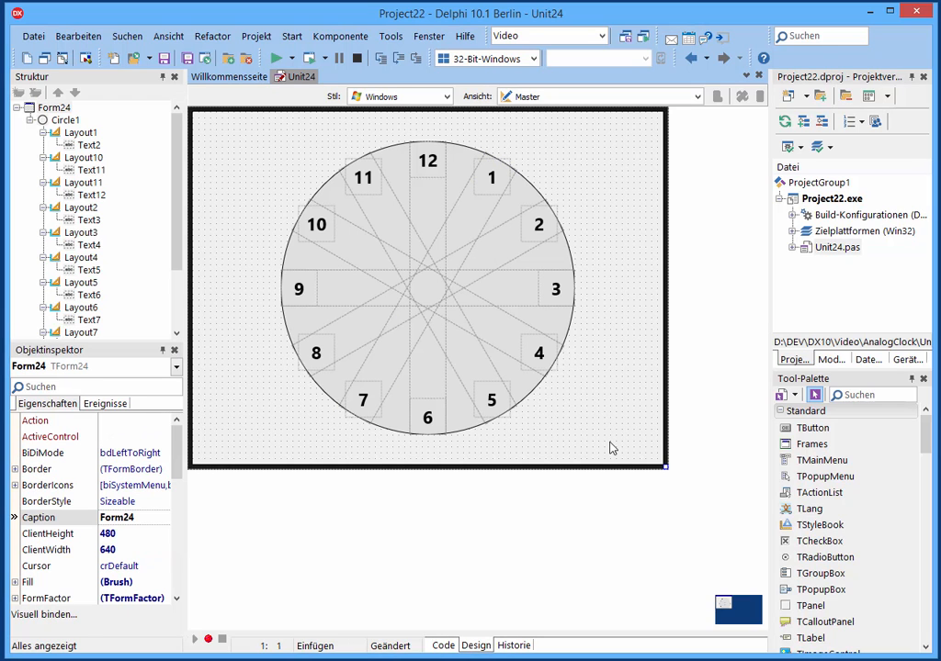
{"action": "mouse_move", "coordinate": [602, 442]}
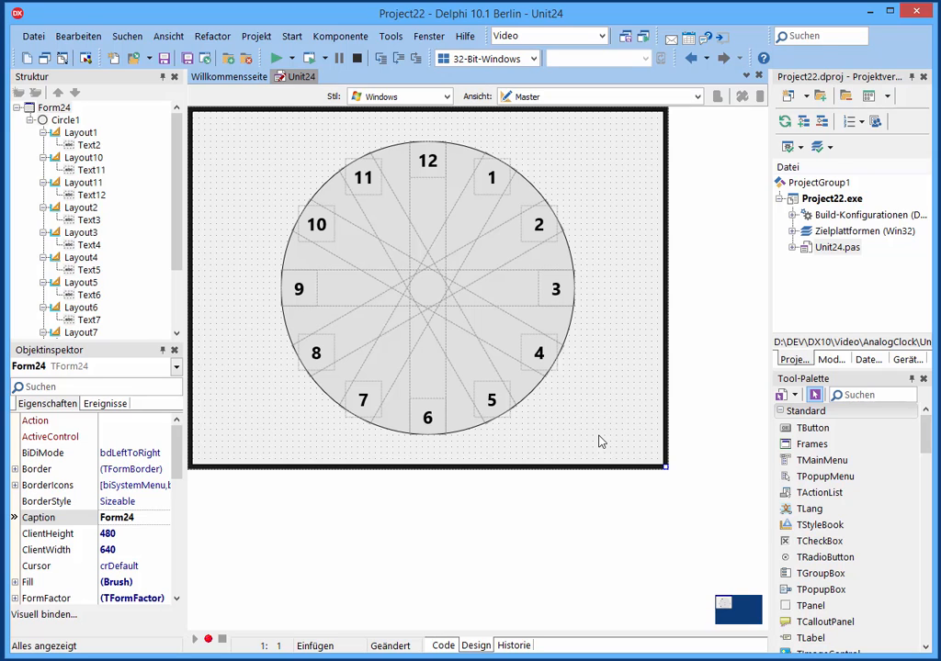
{"action": "mouse_move", "coordinate": [605, 442]}
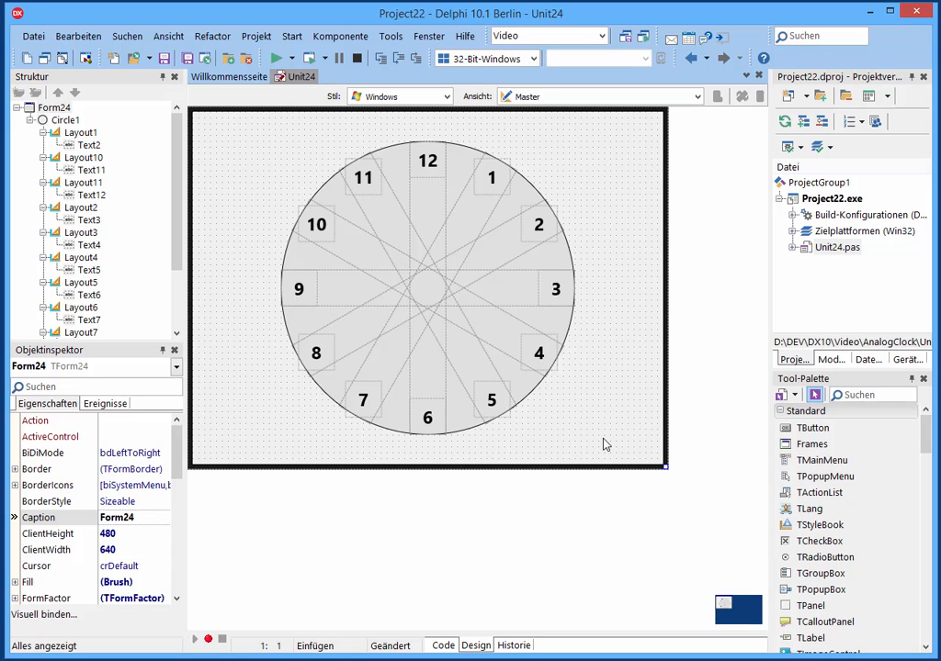
{"action": "mouse_move", "coordinate": [613, 453]}
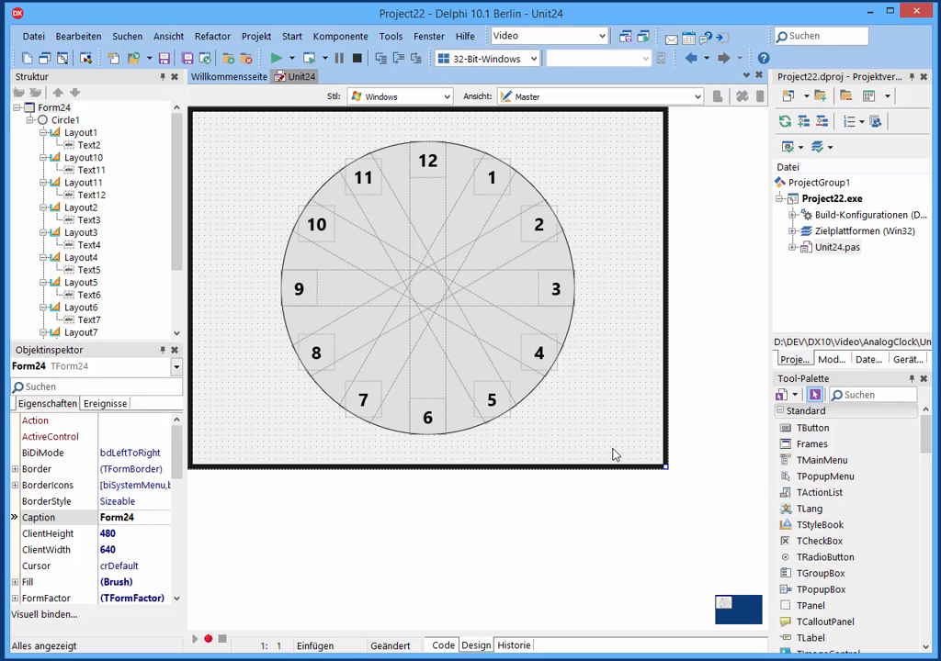
Step: Add a TRoundRect named rrHour and place it below the 12, above the centre
{"action": "left_click", "coordinate": [877, 394]}
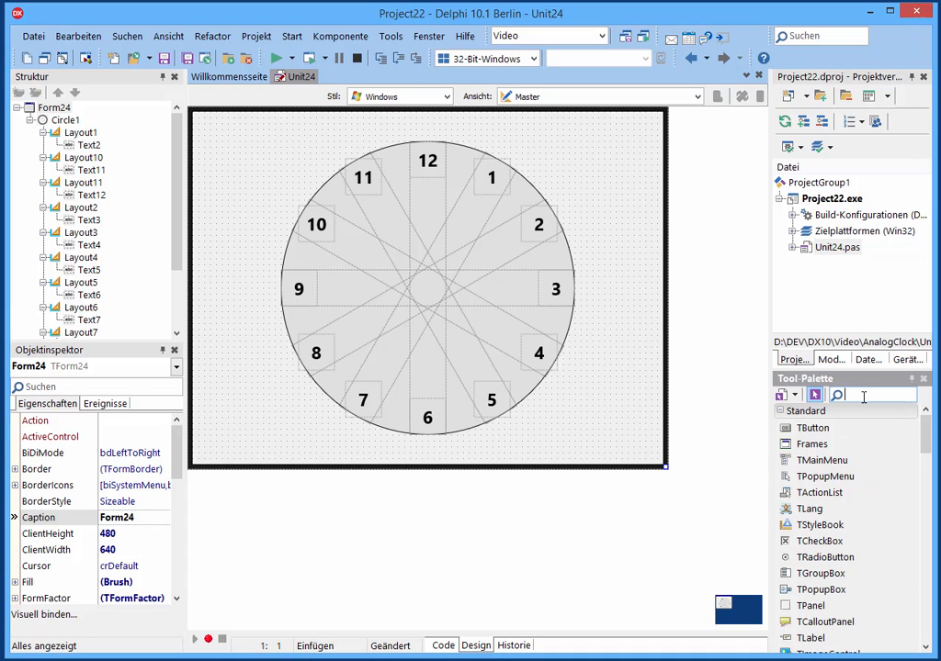
{"action": "type", "text": "tround"}
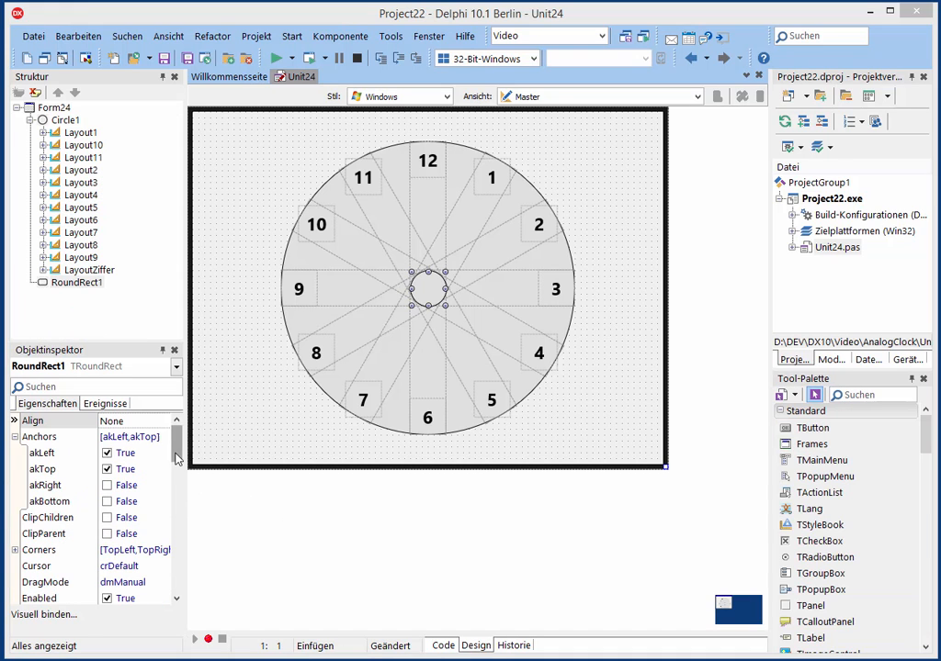
{"action": "scroll", "scroll_direction": "down", "scroll_amount": 3}
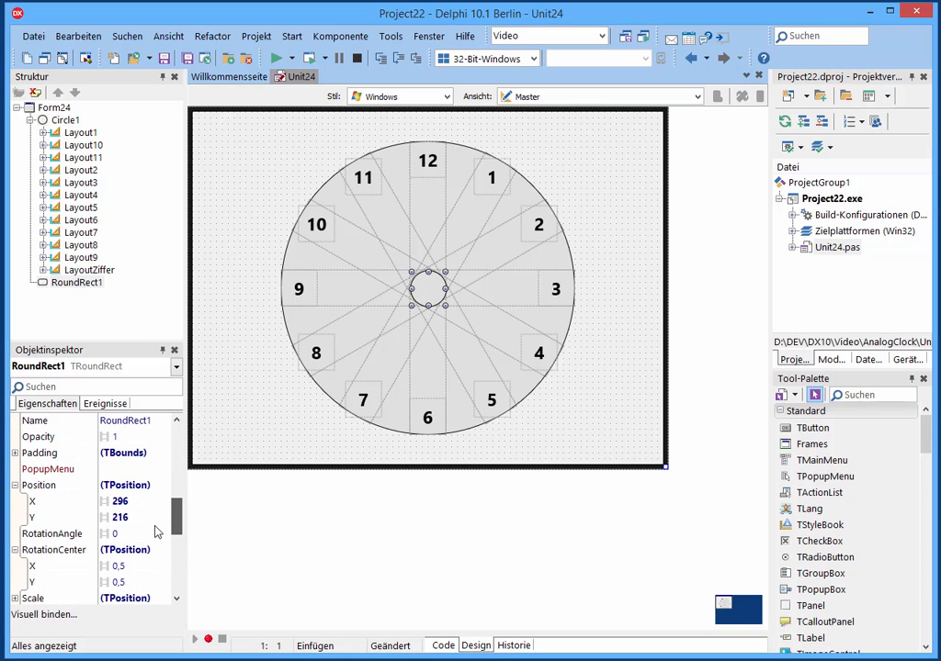
{"action": "left_click", "coordinate": [126, 420]}
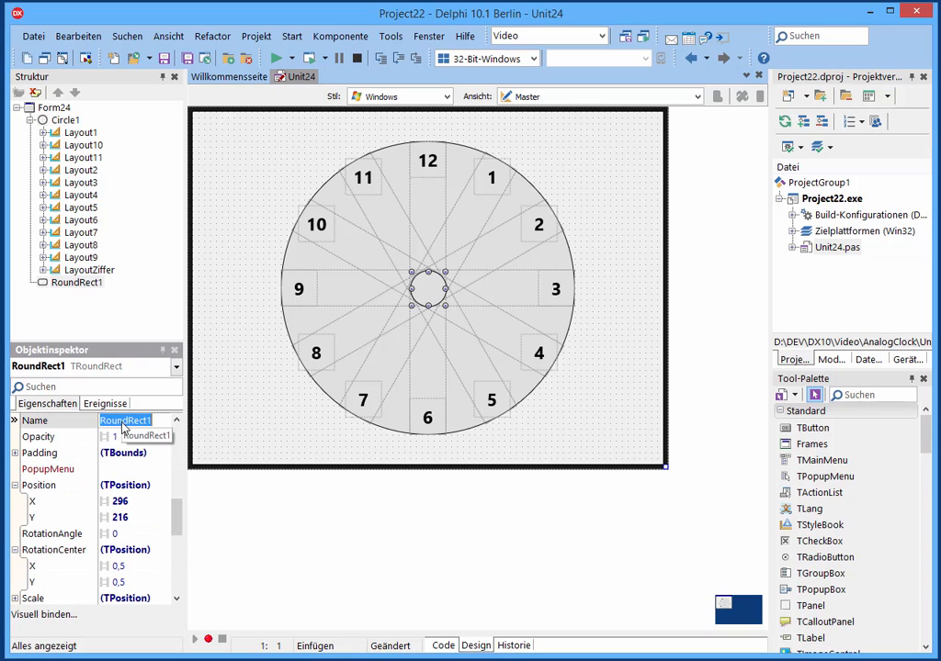
{"action": "type", "text": "rrHour"}
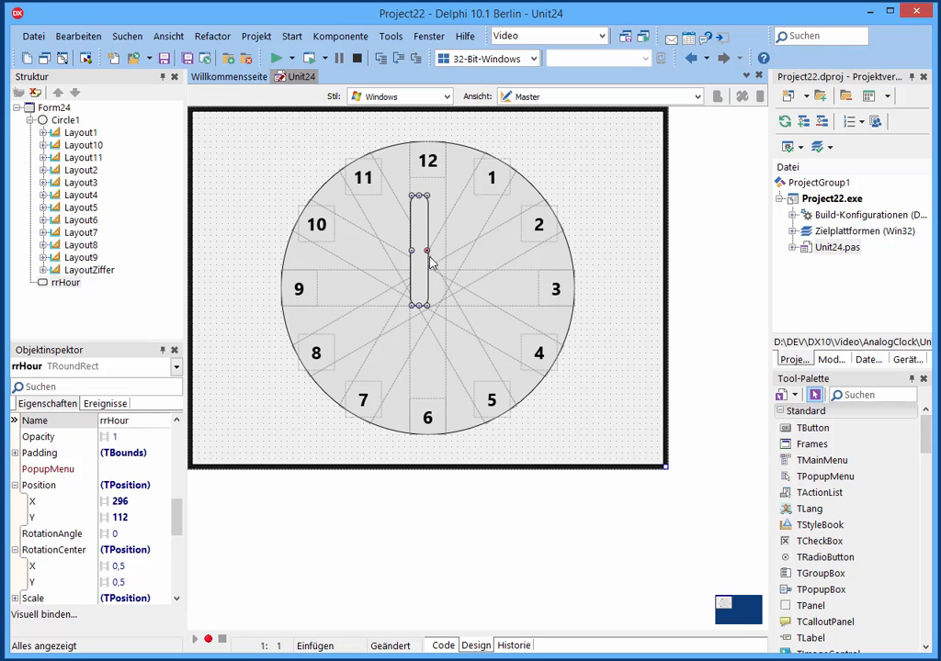
{"action": "left_click_drag", "start_coordinate": [427, 266], "coordinate": [429, 266]}
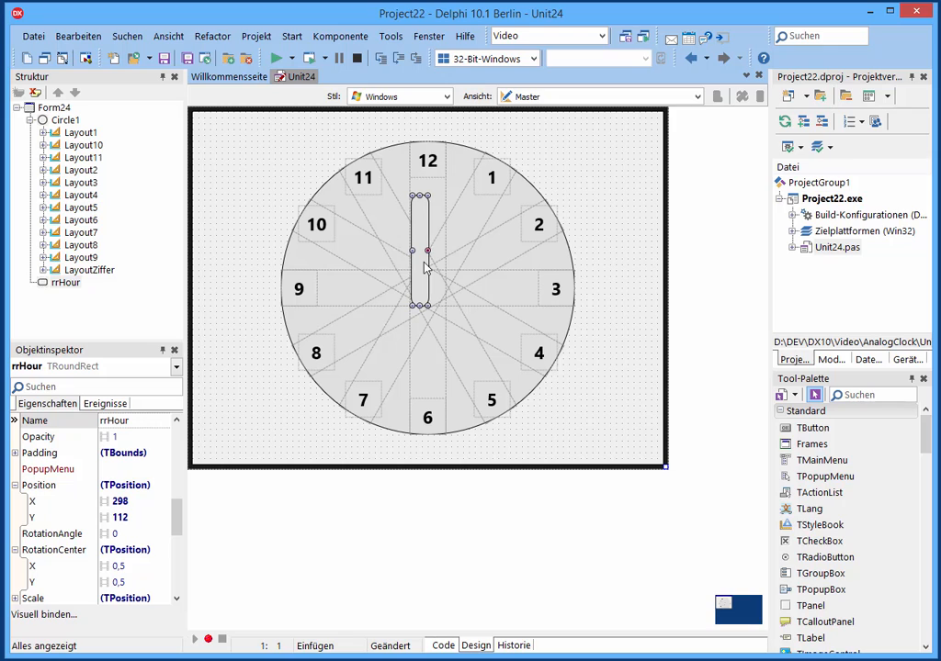
{"action": "left_click_drag", "start_coordinate": [424, 248], "coordinate": [434, 248]}
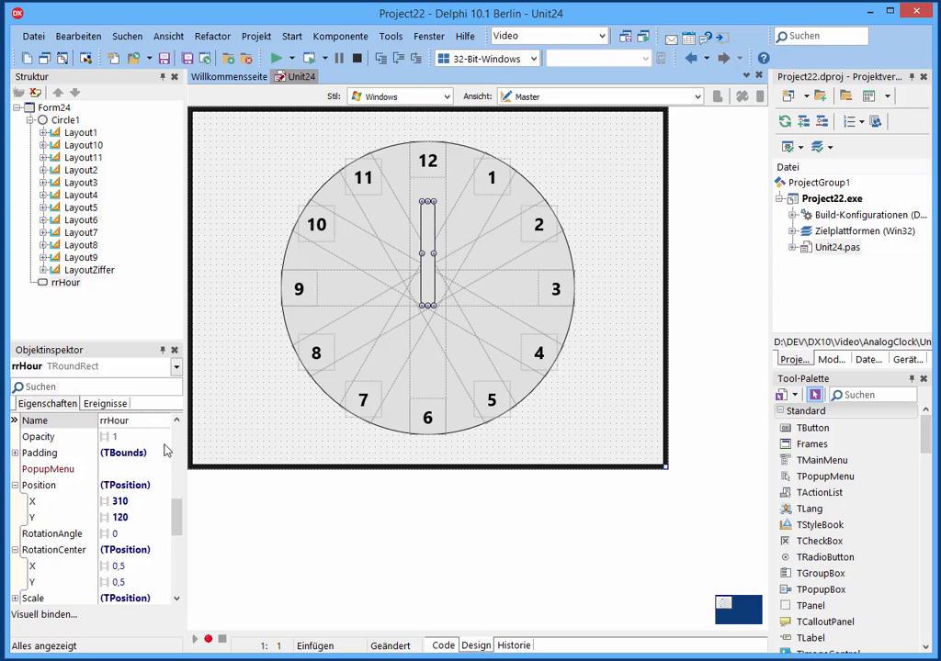
Step: Fill the hour hand black and edit its RotationCenter pivot values
{"action": "scroll", "scroll_direction": "down", "scroll_amount": 3}
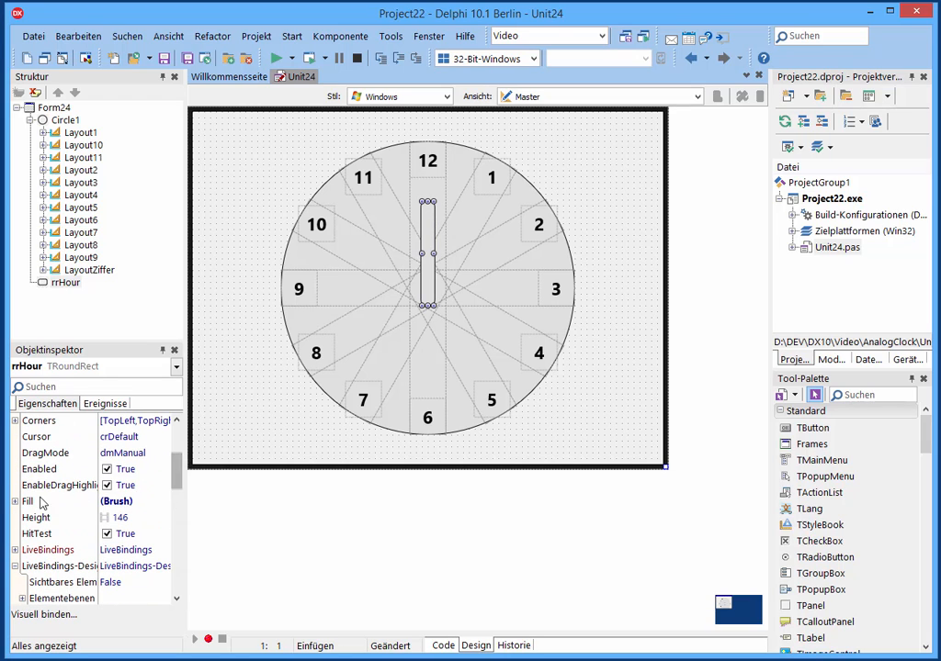
{"action": "left_click", "coordinate": [15, 500]}
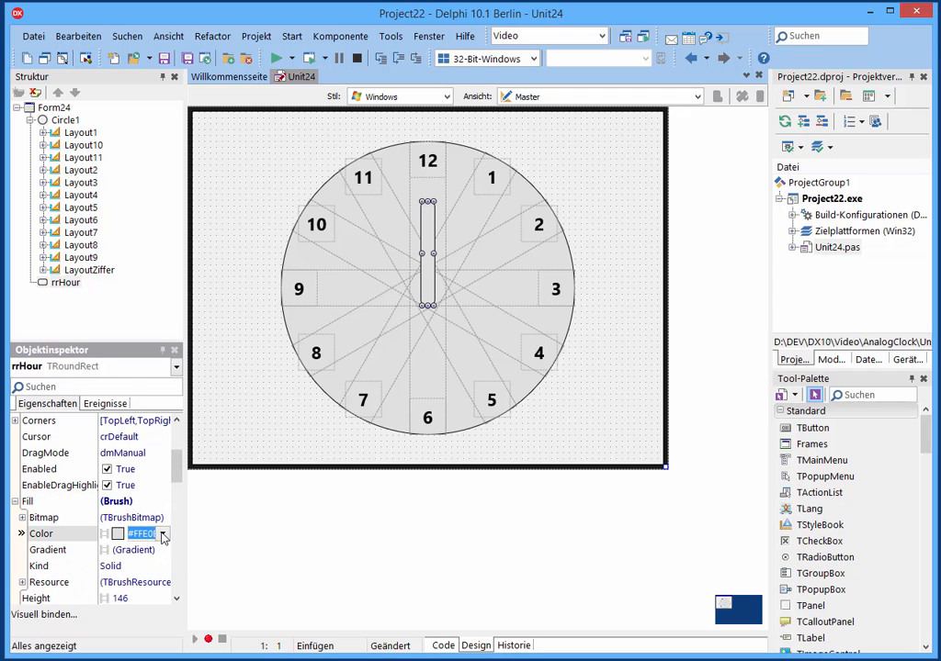
{"action": "left_click", "coordinate": [138, 534]}
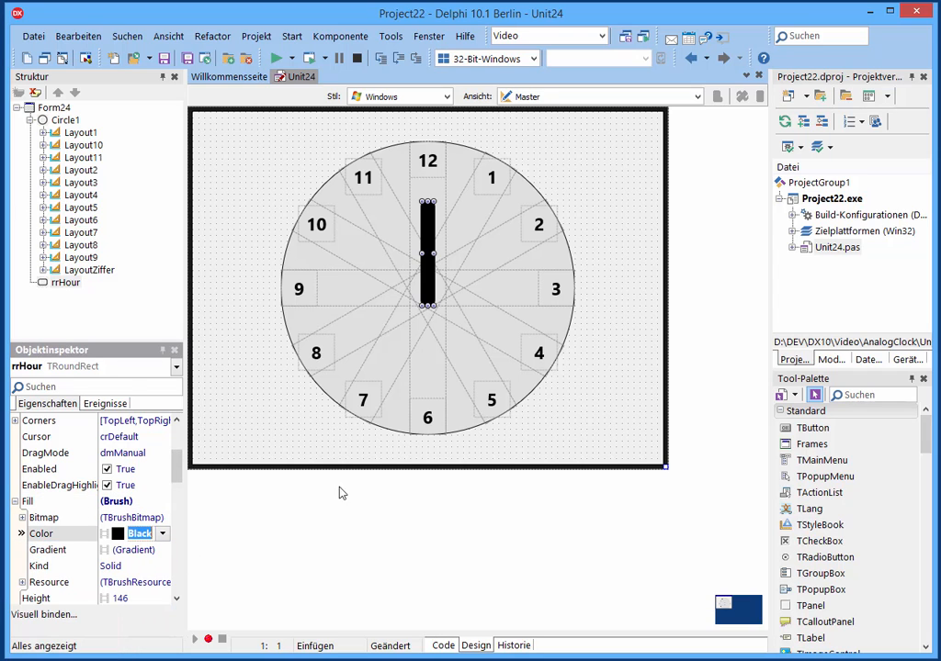
{"action": "mouse_move", "coordinate": [473, 316]}
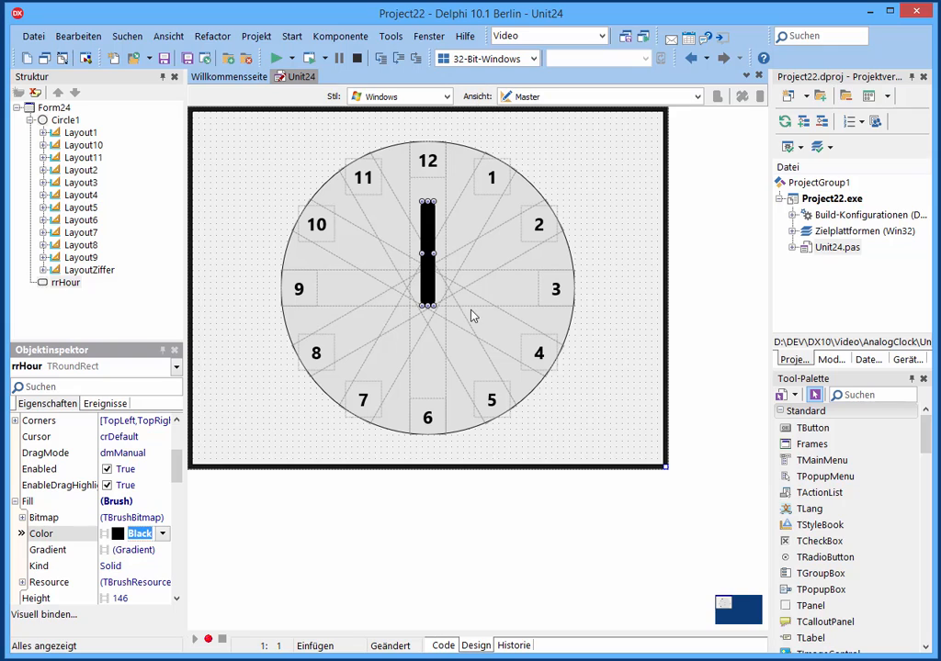
{"action": "mouse_move", "coordinate": [436, 285]}
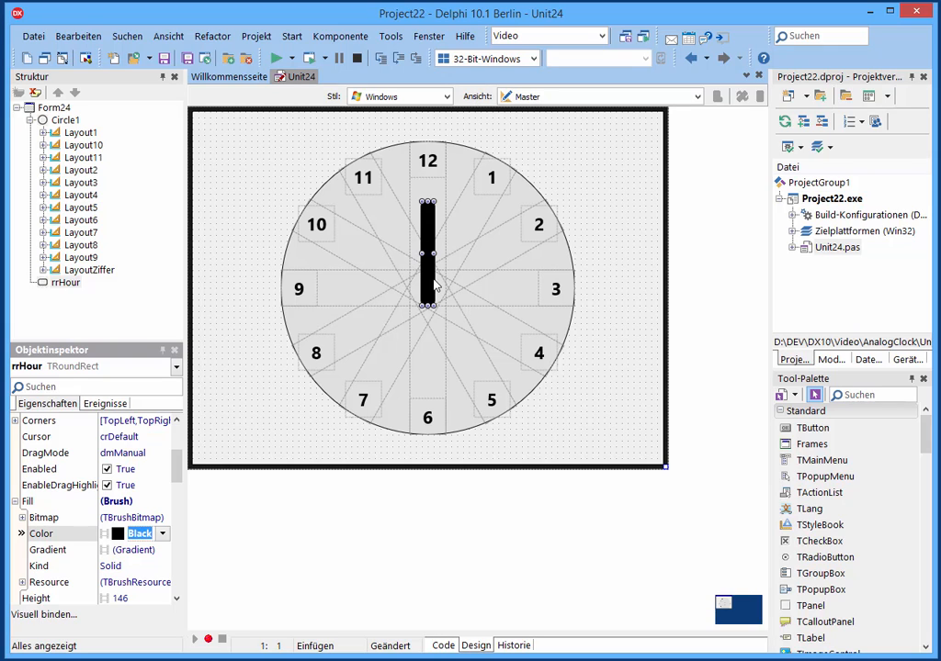
{"action": "mouse_move", "coordinate": [437, 285]}
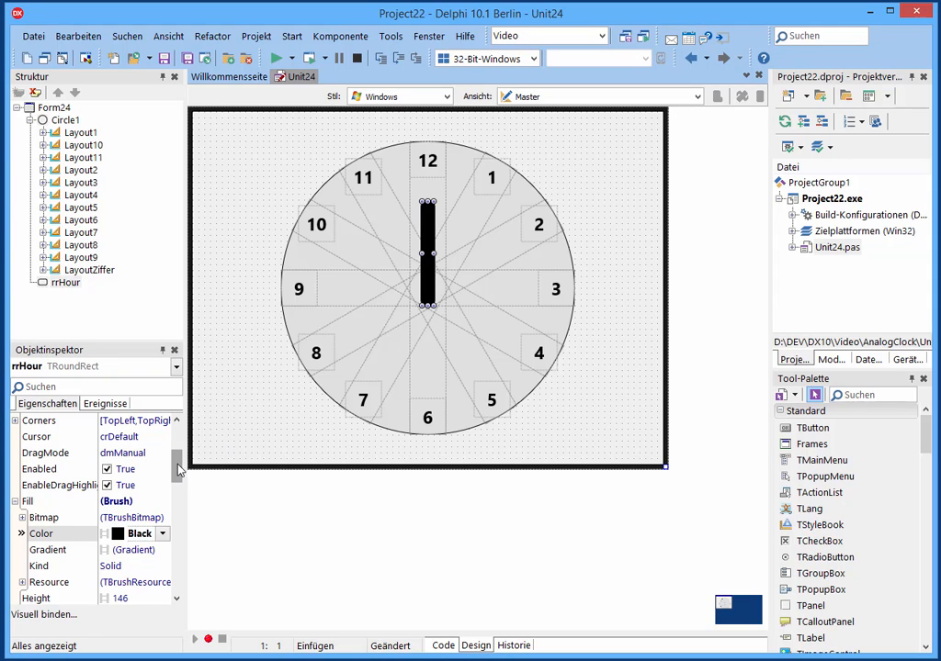
{"action": "scroll", "scroll_direction": "down", "scroll_amount": 3}
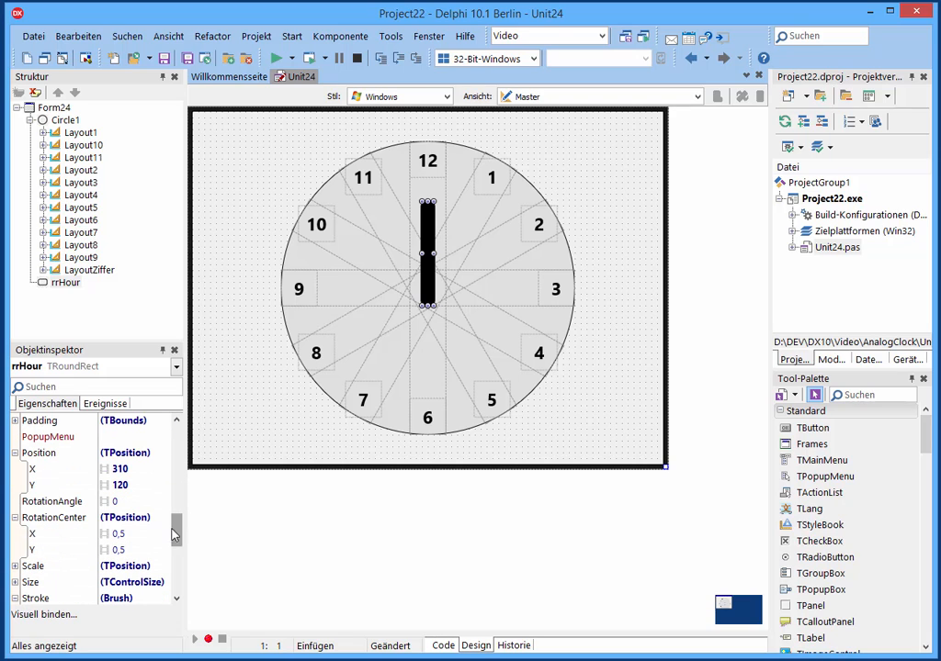
{"action": "left_click", "coordinate": [119, 534]}
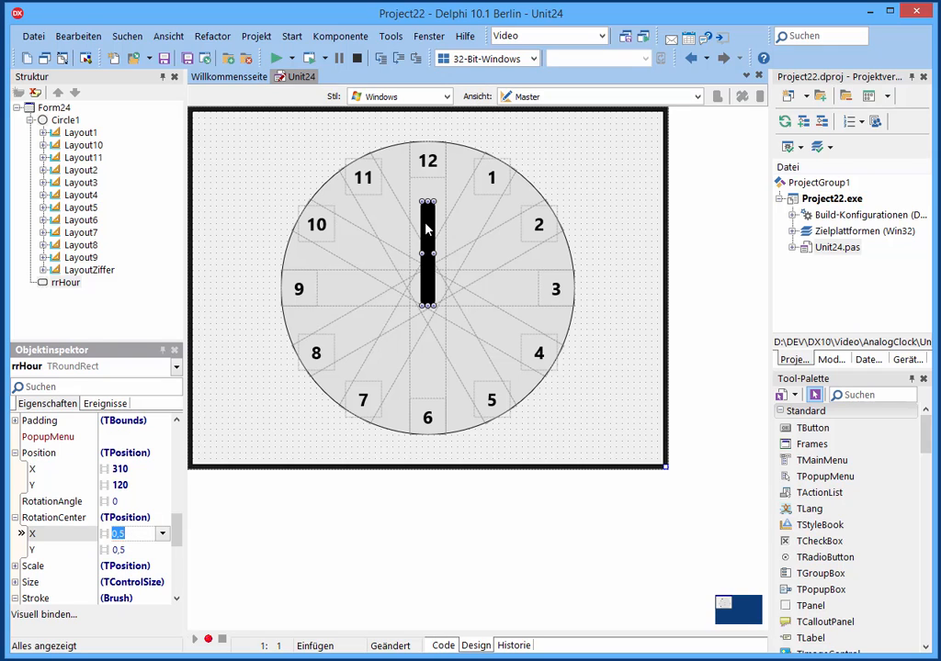
{"action": "mouse_move", "coordinate": [428, 225]}
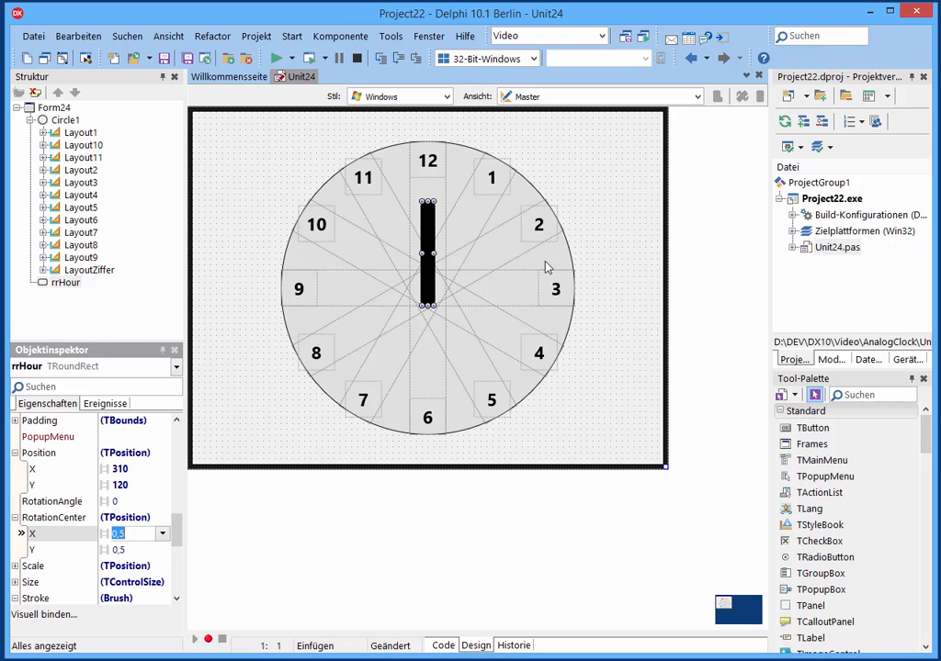
{"action": "mouse_move", "coordinate": [226, 460]}
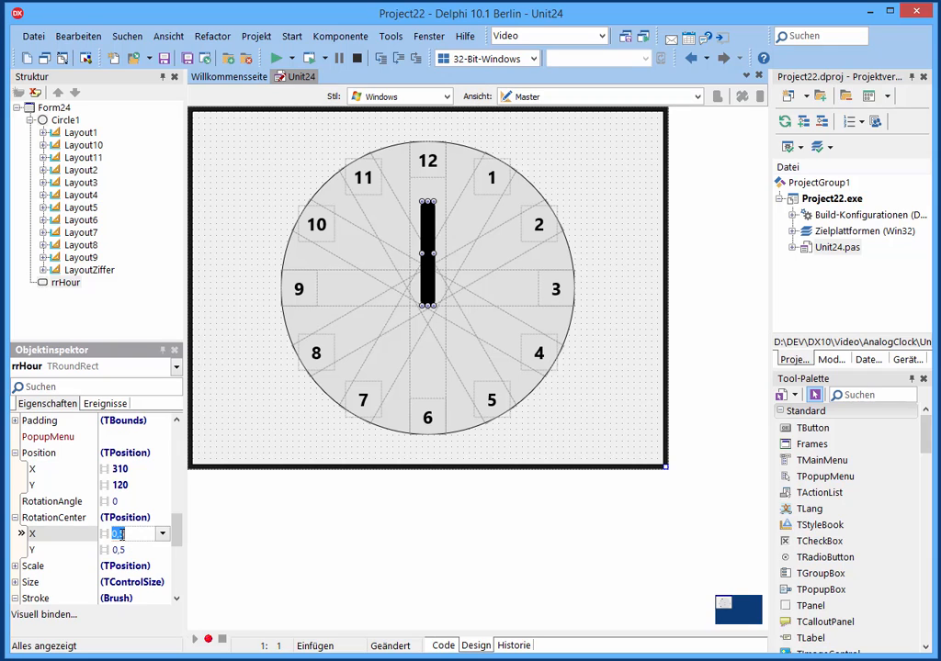
{"action": "left_click", "coordinate": [119, 550]}
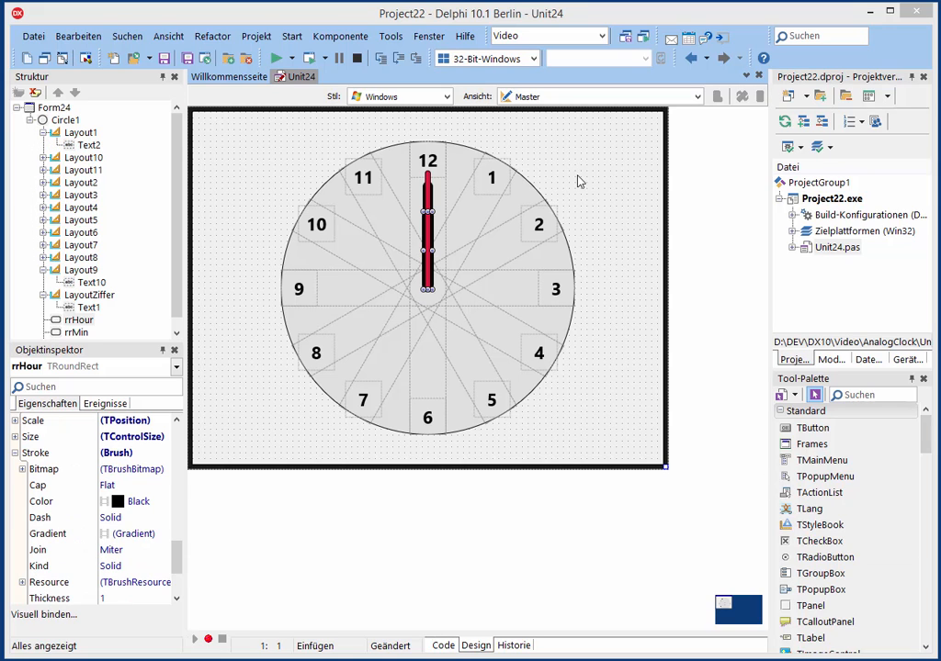
{"action": "mouse_move", "coordinate": [586, 288]}
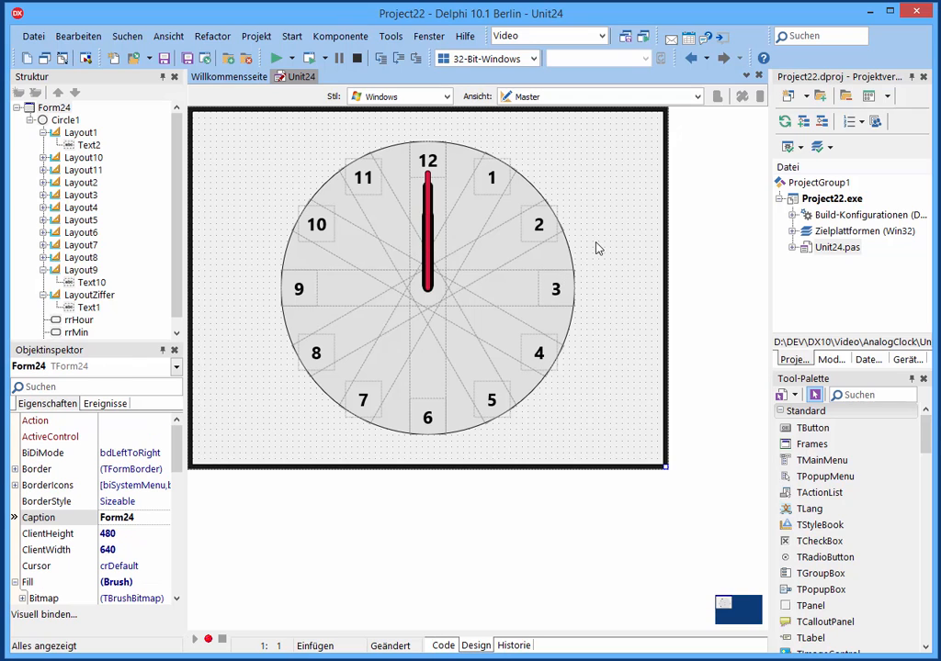
{"action": "mouse_move", "coordinate": [565, 227]}
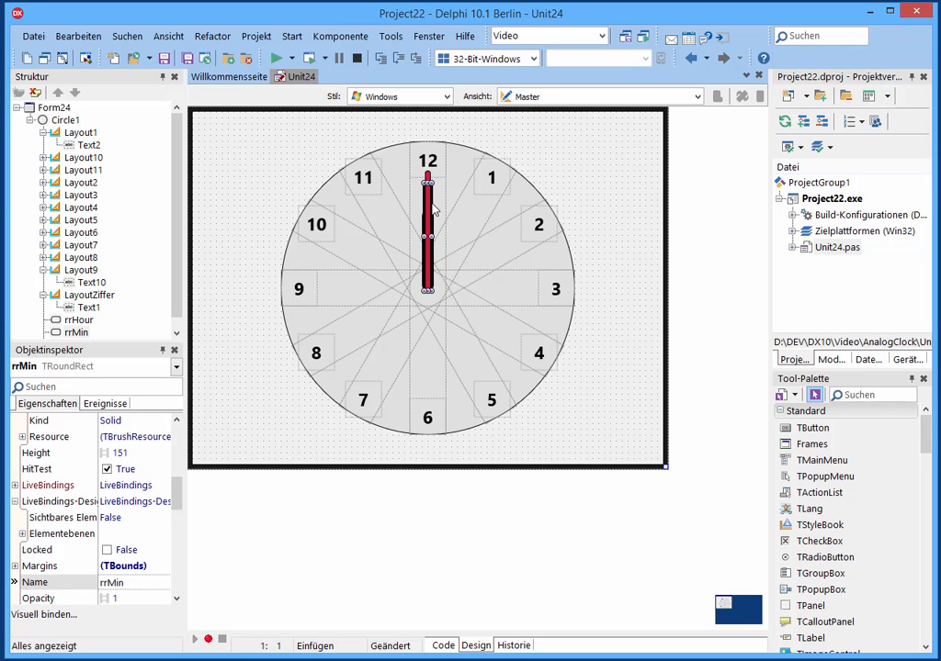
{"action": "mouse_move", "coordinate": [432, 213]}
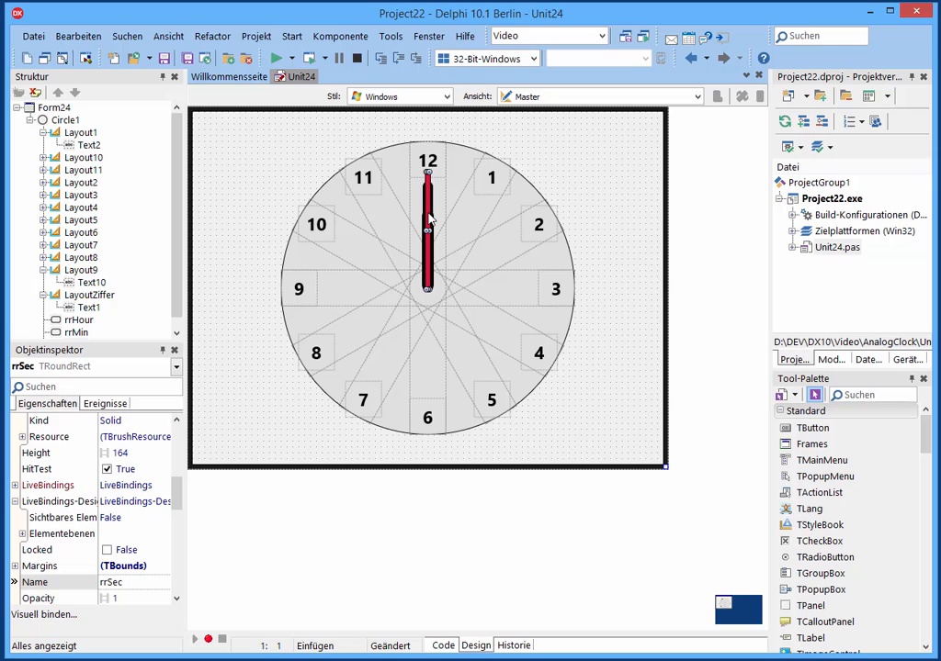
{"action": "mouse_move", "coordinate": [600, 175]}
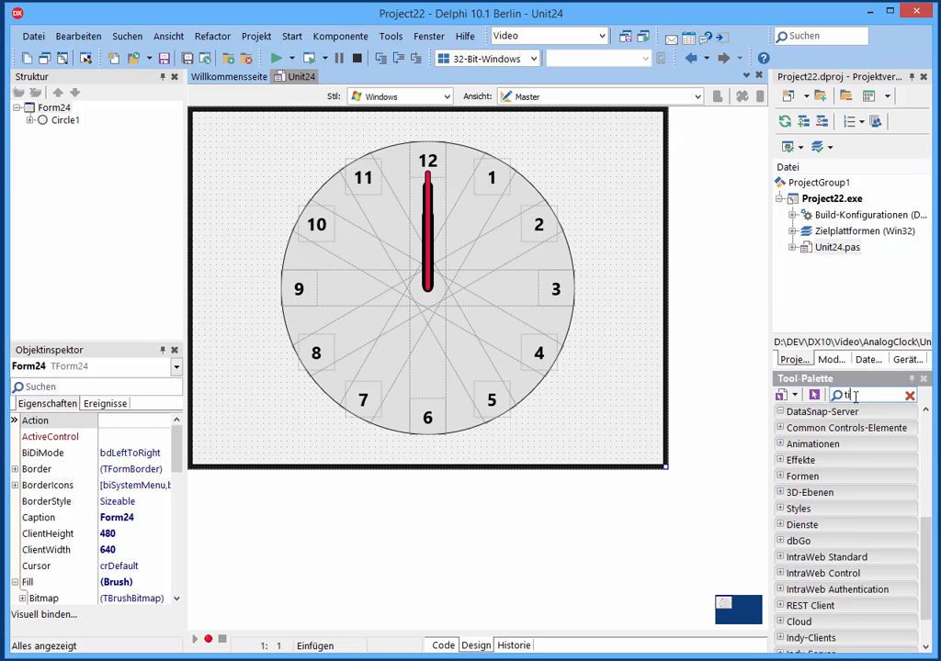
Step: Search the Tool Palette for 'timer' to add a TTimer
{"action": "type", "text": "timer"}
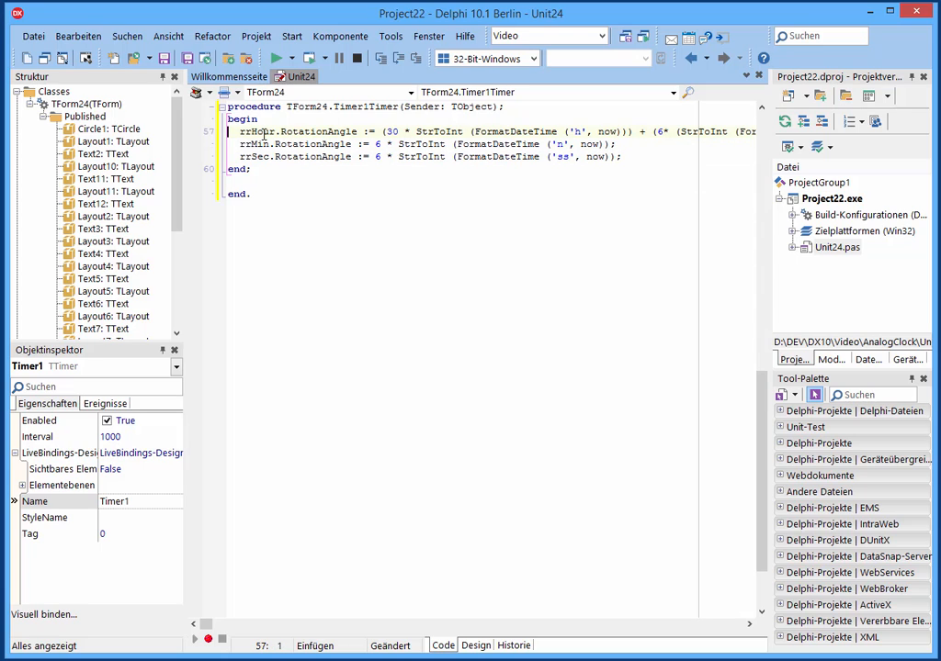
{"action": "mouse_move", "coordinate": [498, 144]}
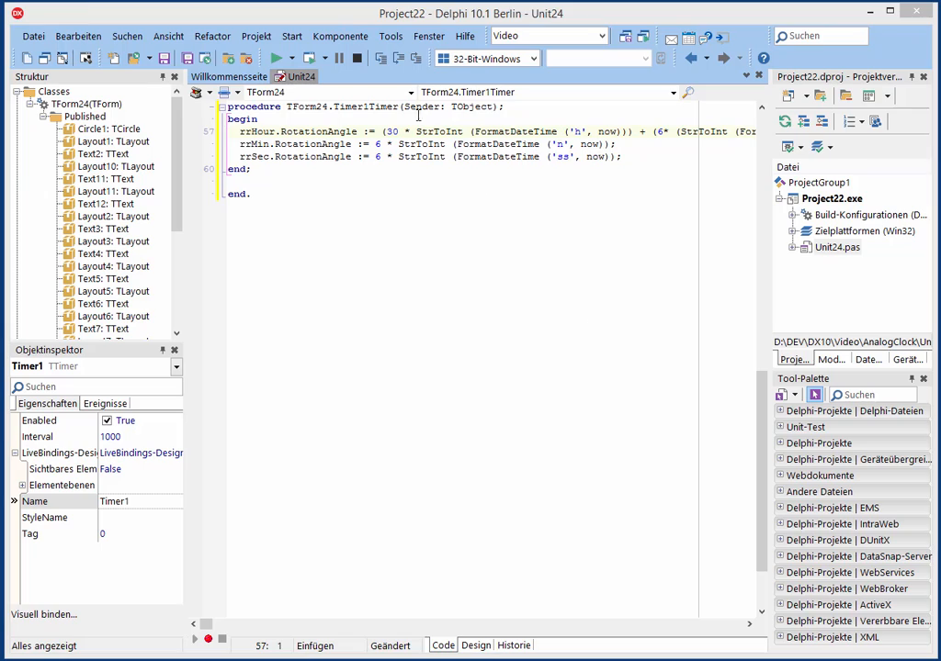
{"action": "mouse_move", "coordinate": [445, 133]}
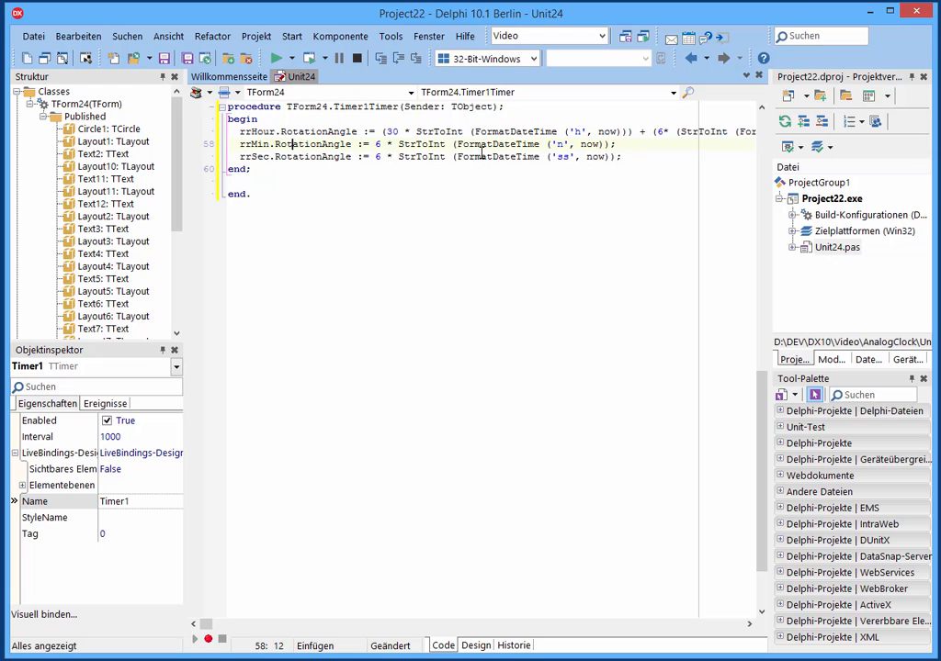
{"action": "mouse_move", "coordinate": [501, 143]}
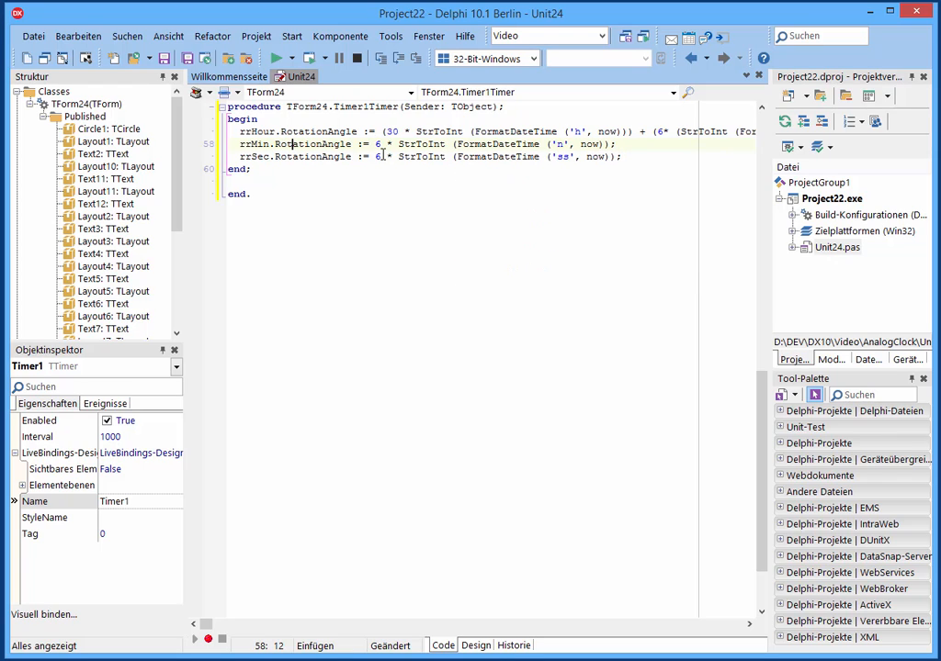
{"action": "mouse_move", "coordinate": [407, 184]}
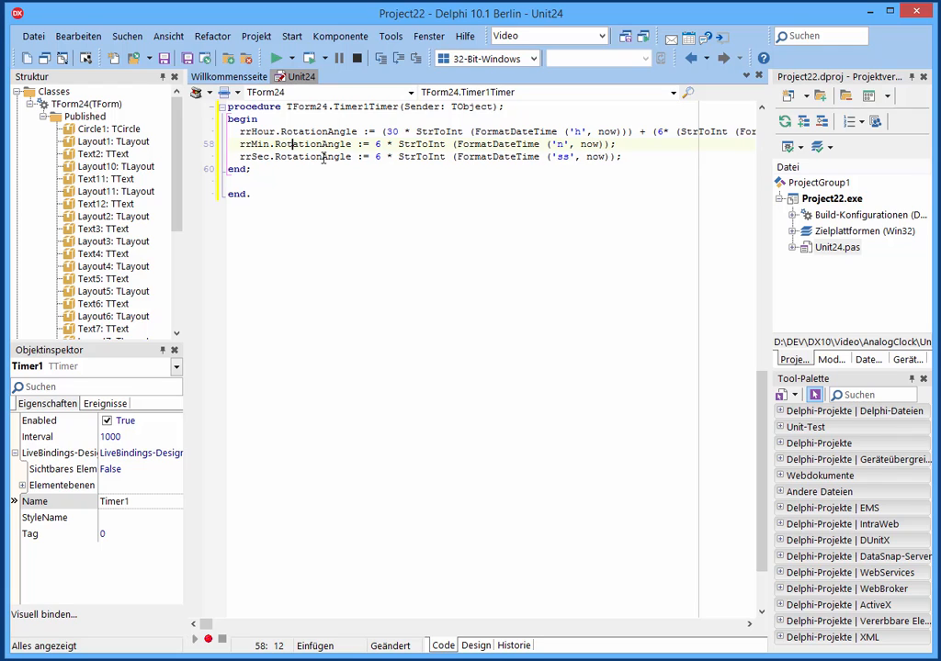
{"action": "mouse_move", "coordinate": [322, 156]}
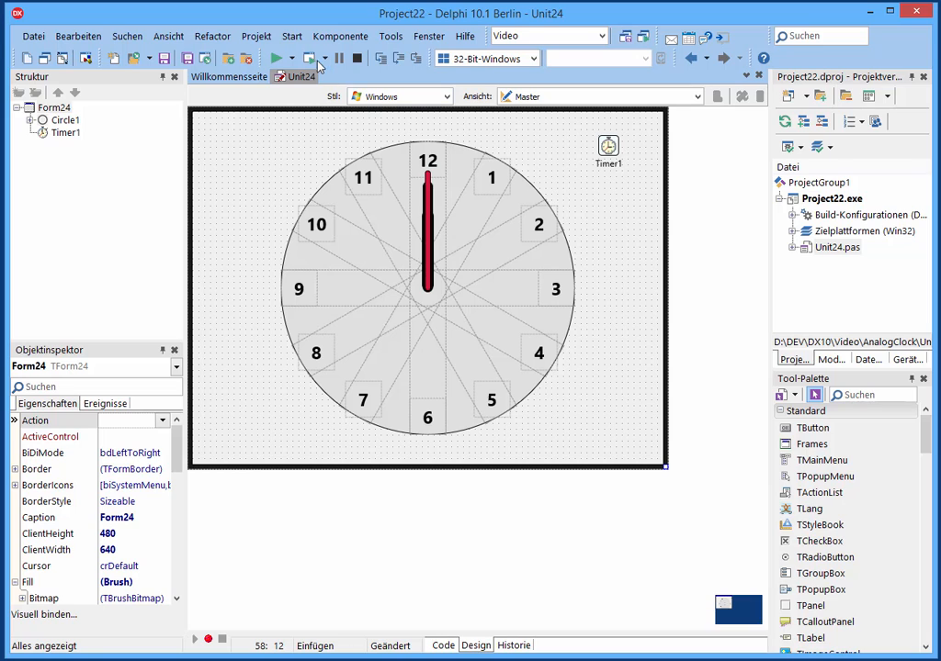
Step: Compile Project22 with the Timer1Timer hand-rotation handler written
{"action": "left_click", "coordinate": [280, 57]}
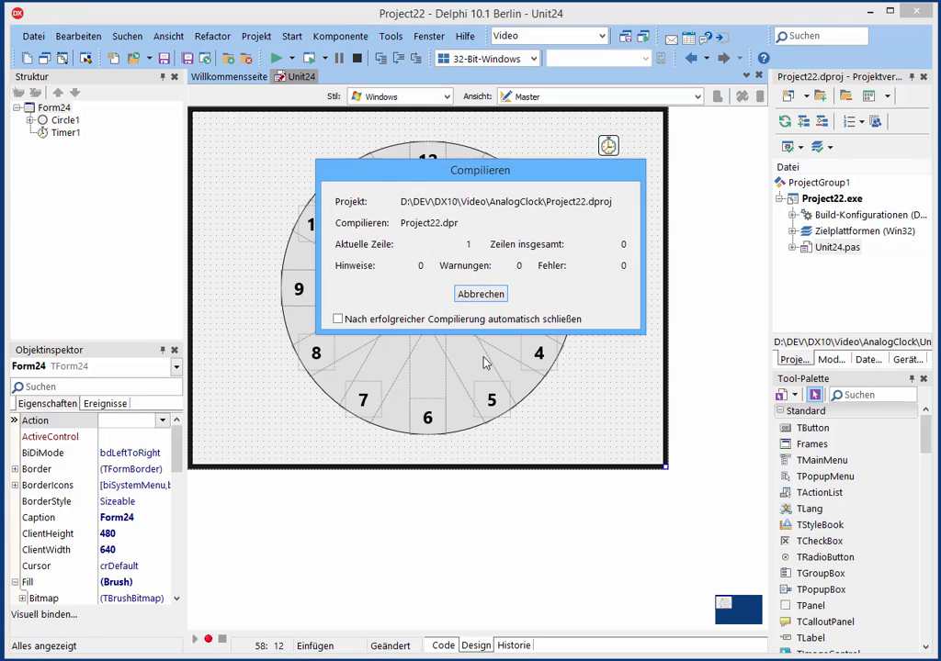